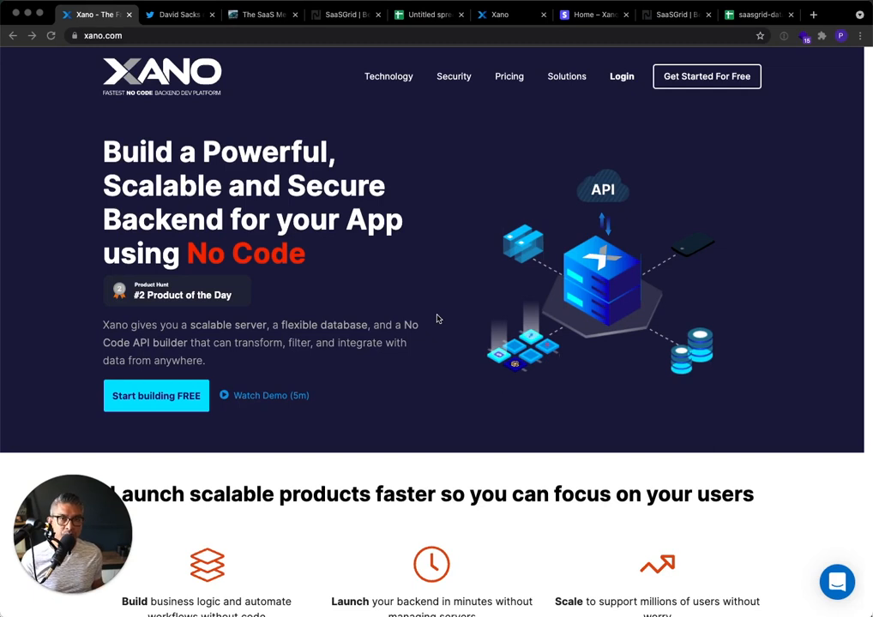
mouse_move(445, 300)
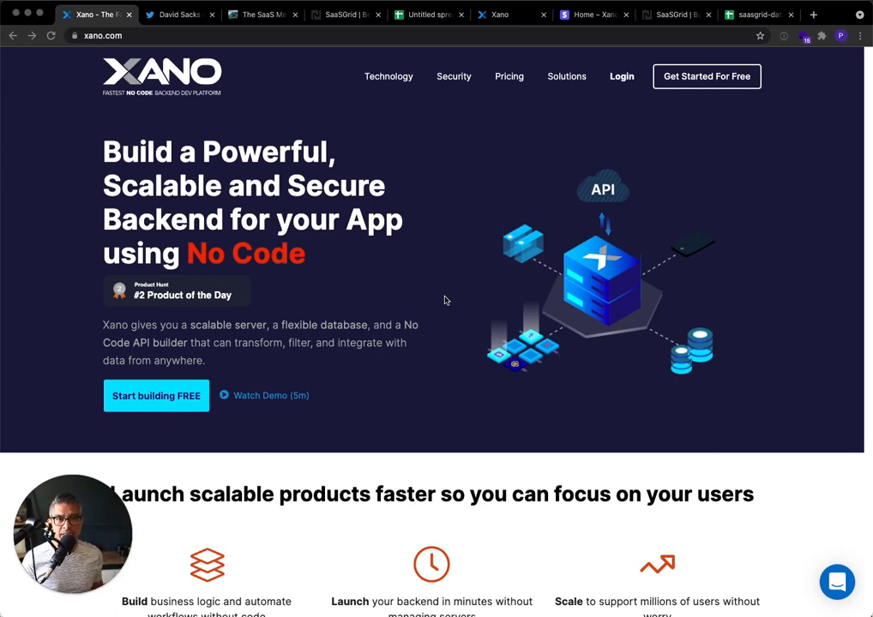
Switch to the Twitter tab showing the pinned SaaS Metrics That Matter thread
left_click(179, 14)
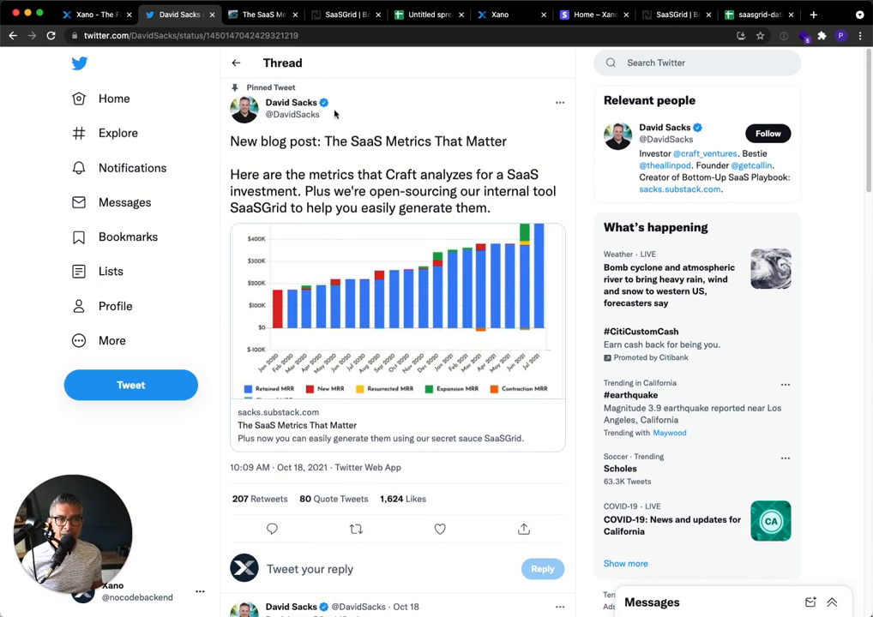
mouse_move(412, 184)
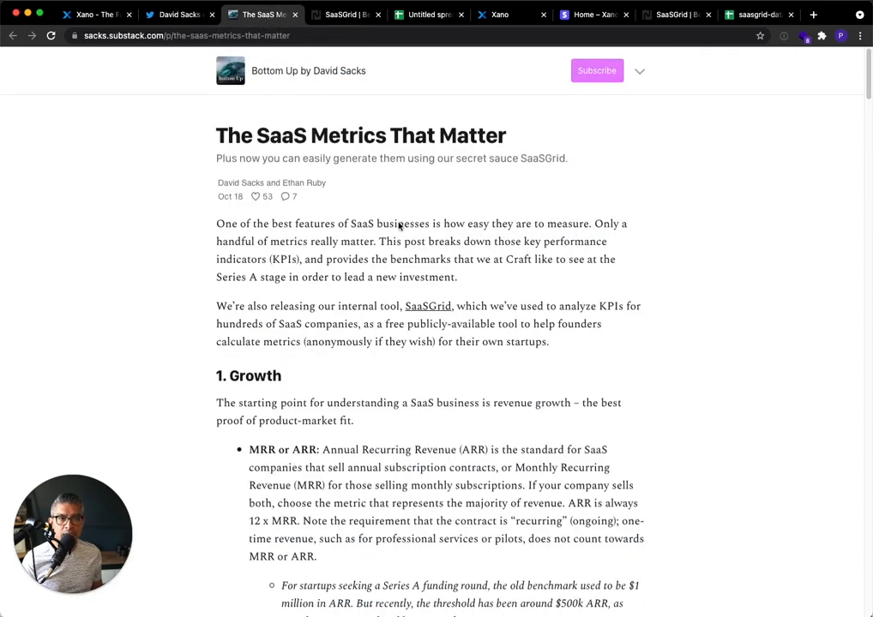
mouse_move(391, 223)
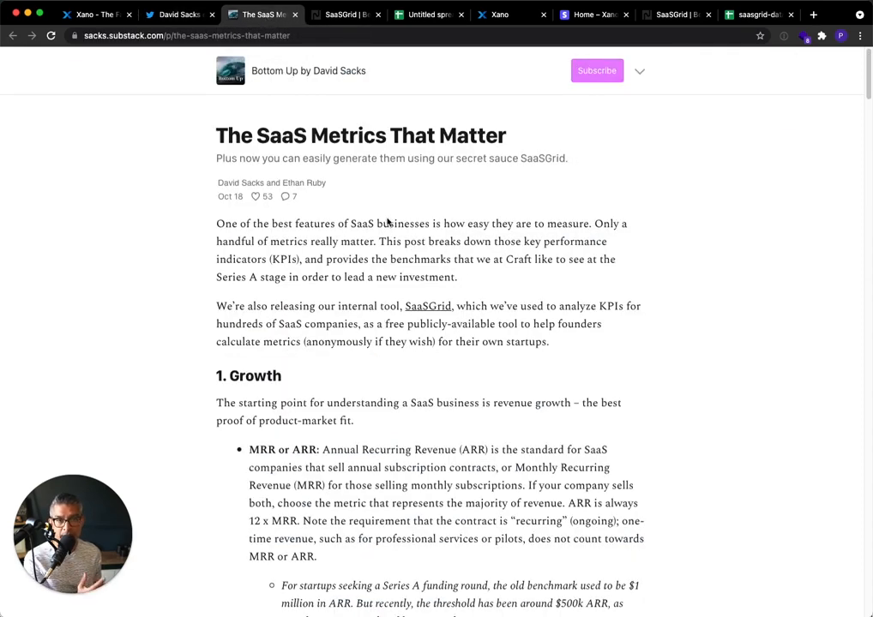
Scroll through the Substack article's growth, CAC and margin metric sections and back up
scroll("down", 3)
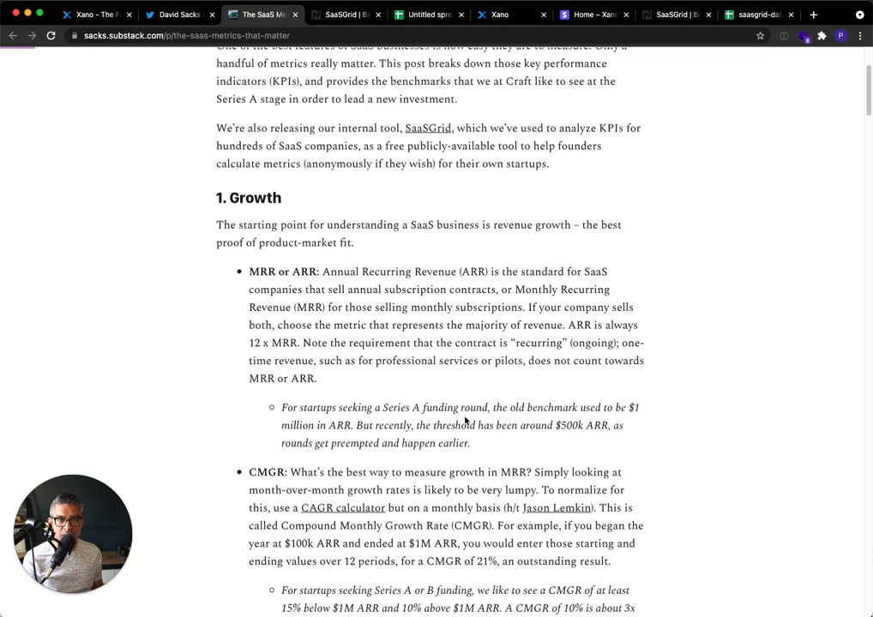
scroll("up", 3)
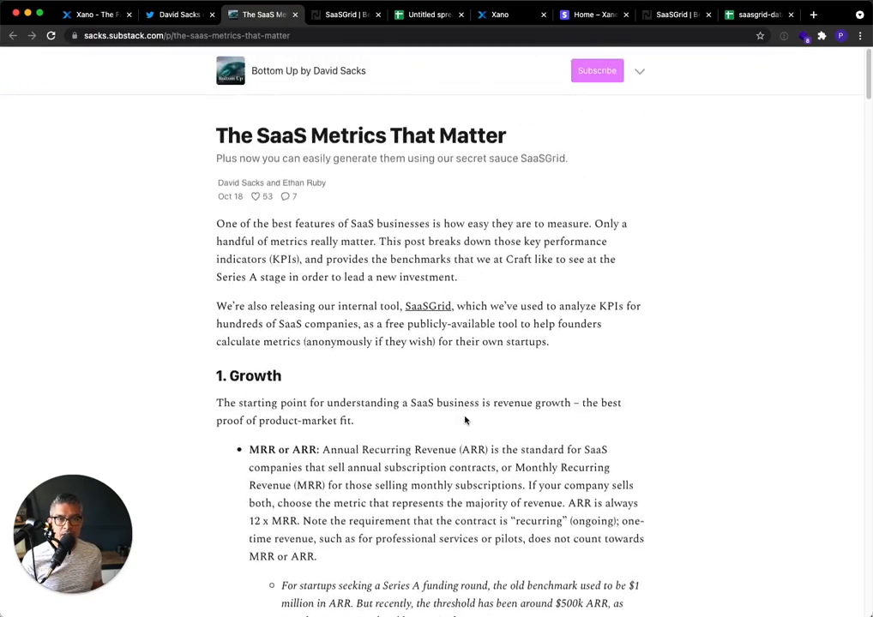
scroll("down", 3)
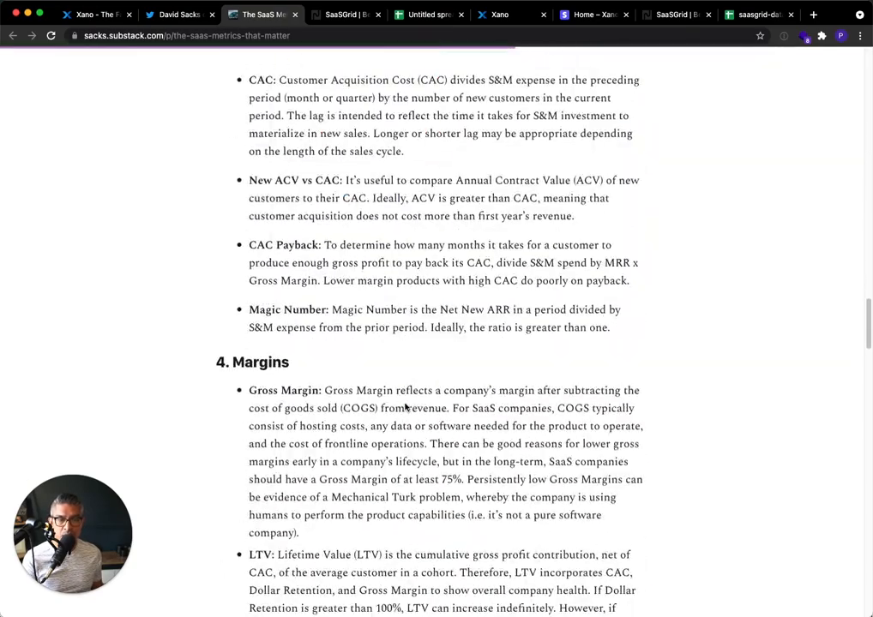
scroll("up", 3)
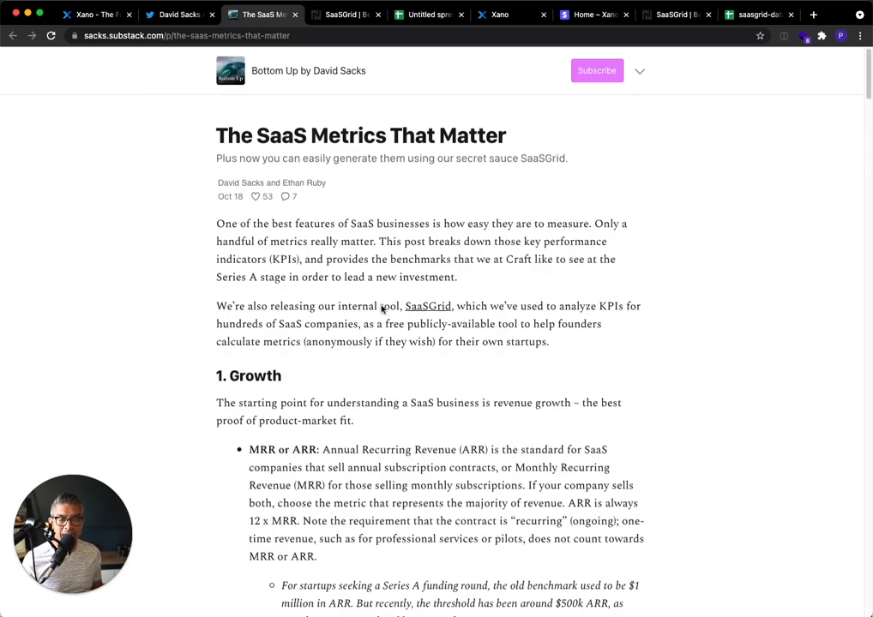
mouse_move(402, 305)
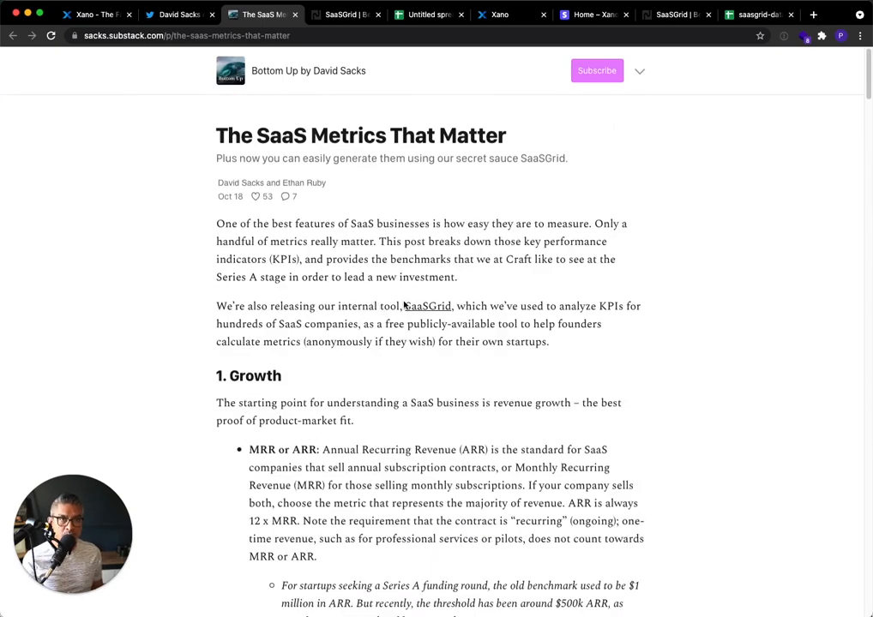
mouse_move(427, 305)
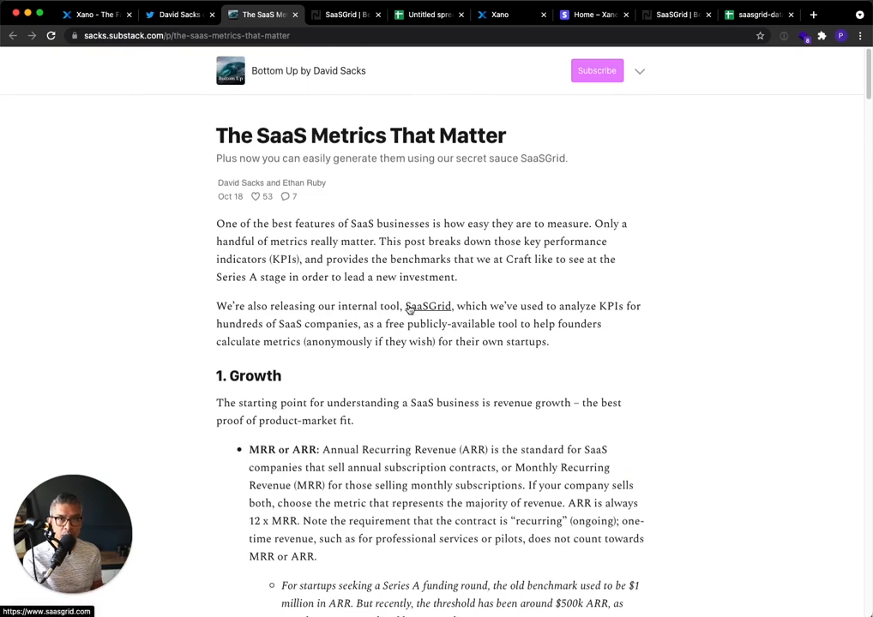
mouse_move(439, 322)
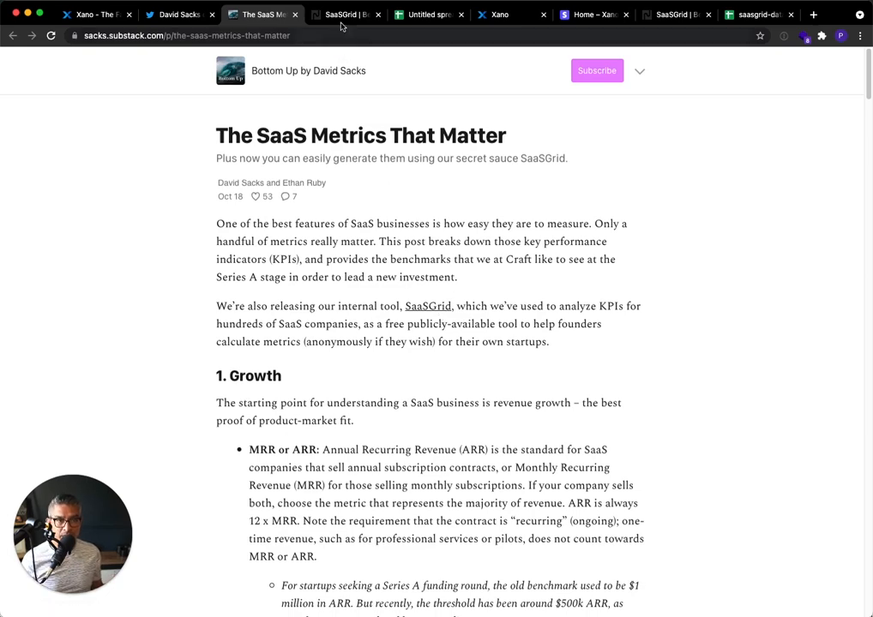
Launch the SaaSGrid demo dashboard via Get Started and scroll through its ARR, MRR, customer and retention charts
left_click(343, 13)
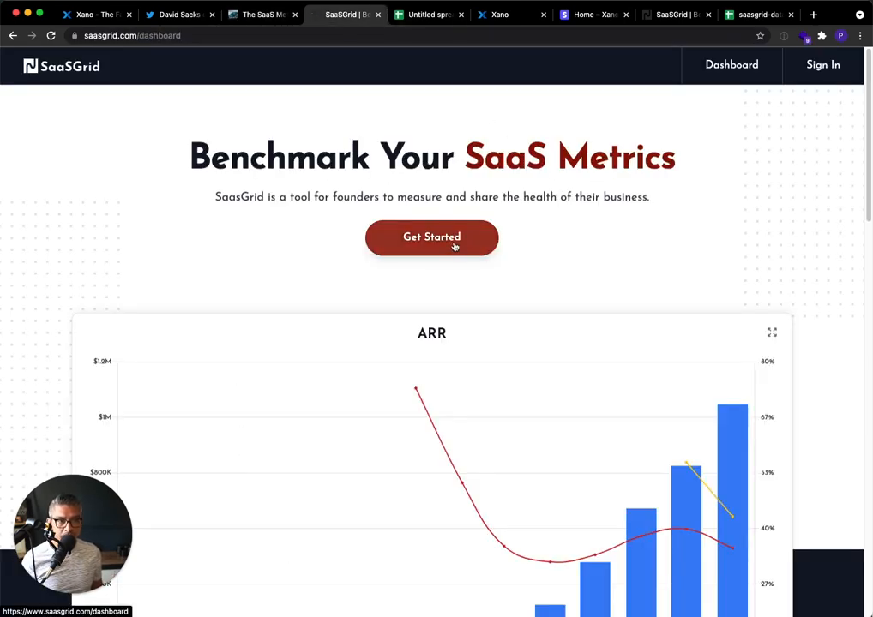
left_click(432, 237)
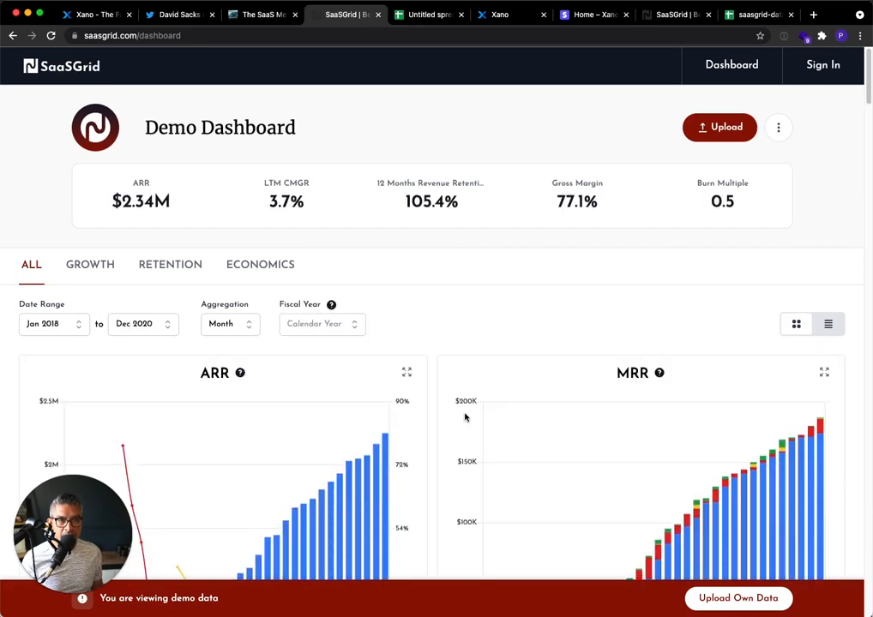
scroll("down", 3)
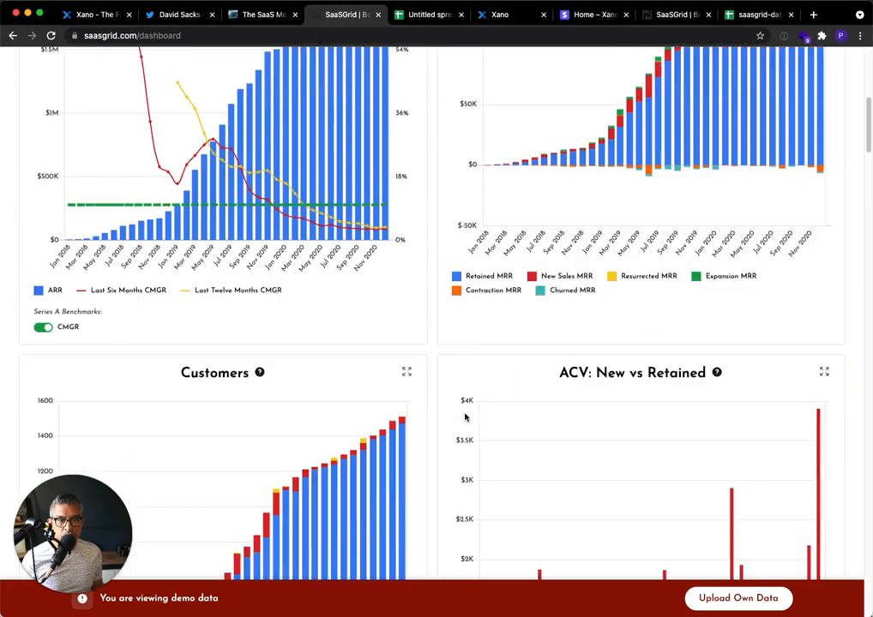
scroll("down", 3)
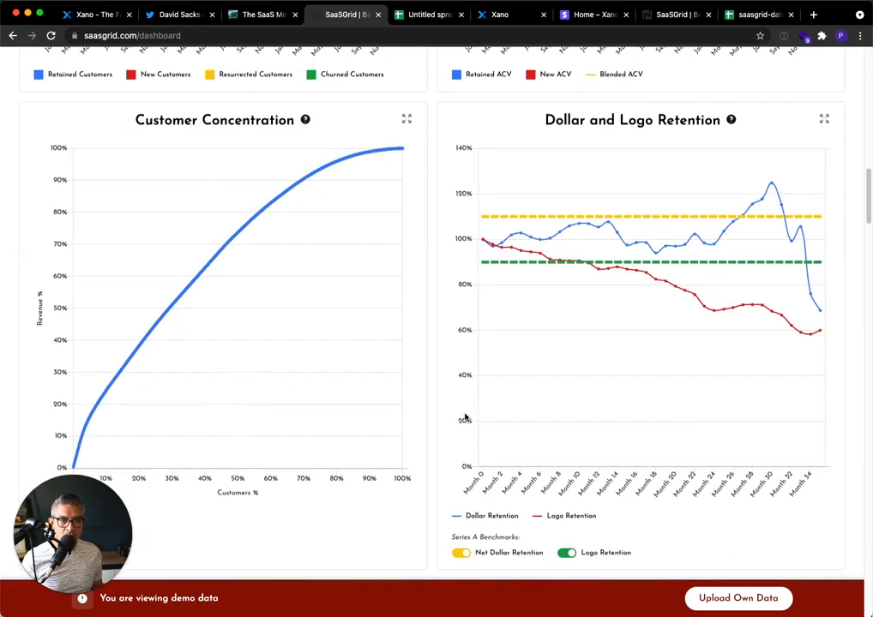
scroll("down", 3)
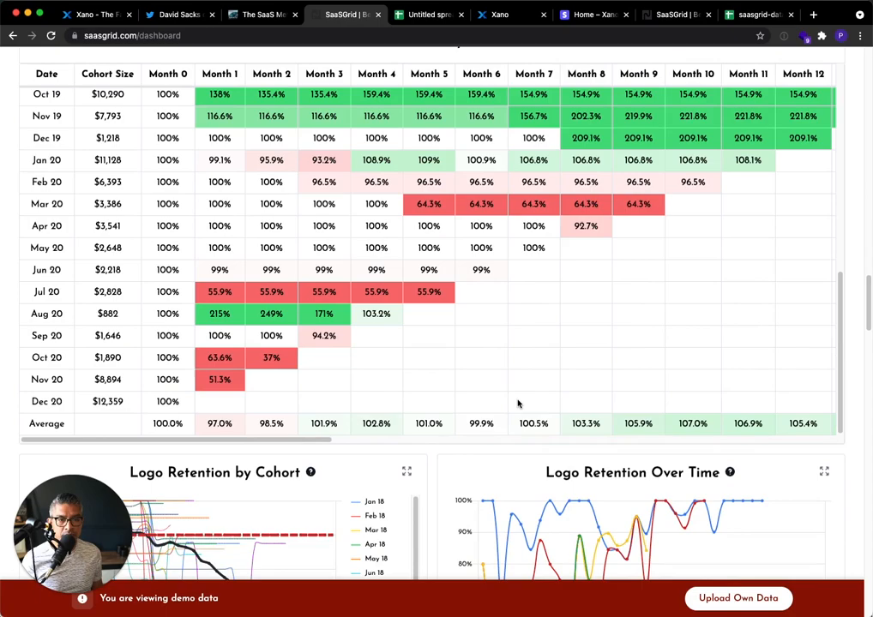
scroll("down", 3)
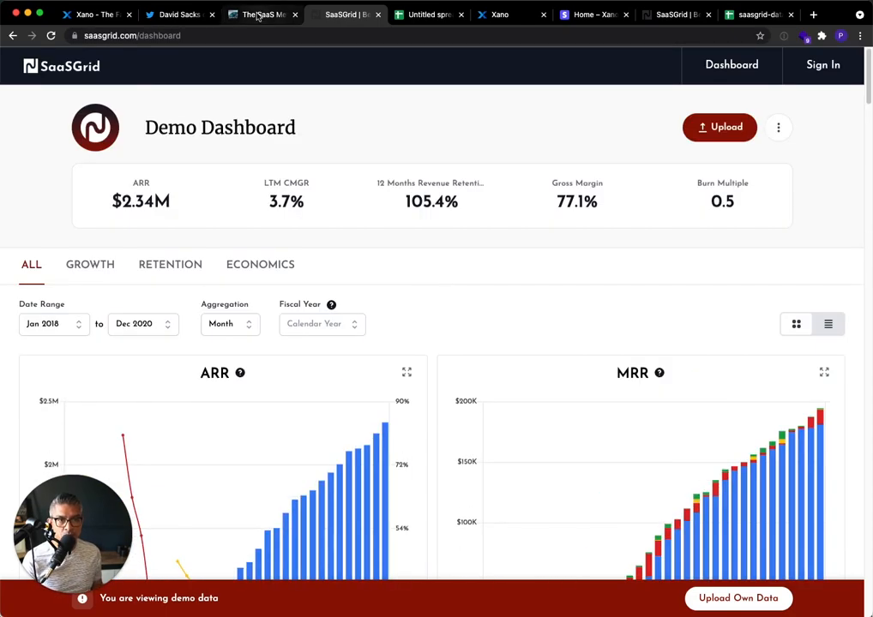
Return to the Twitter thread at the reply about Craft's 24-hour guarantee
left_click(180, 13)
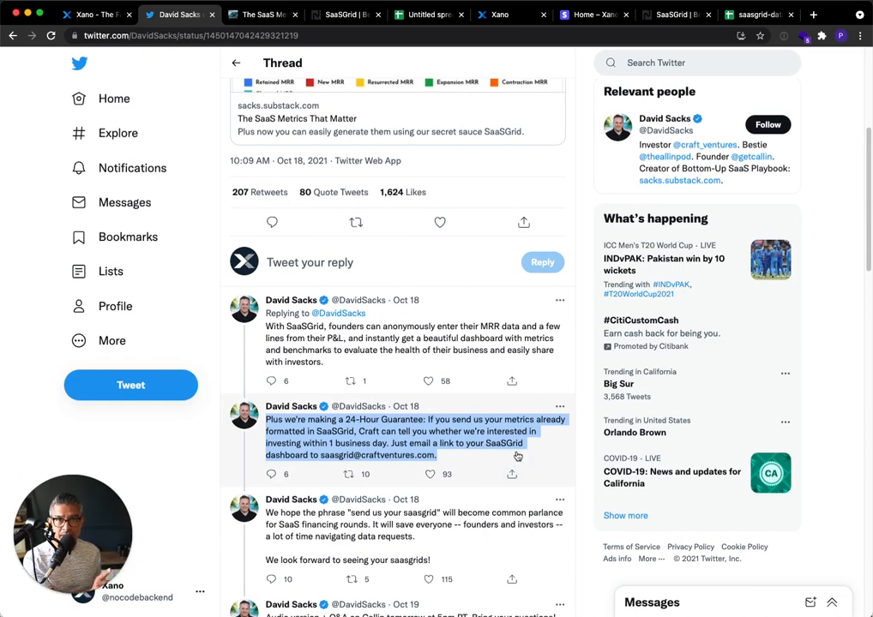
mouse_move(514, 431)
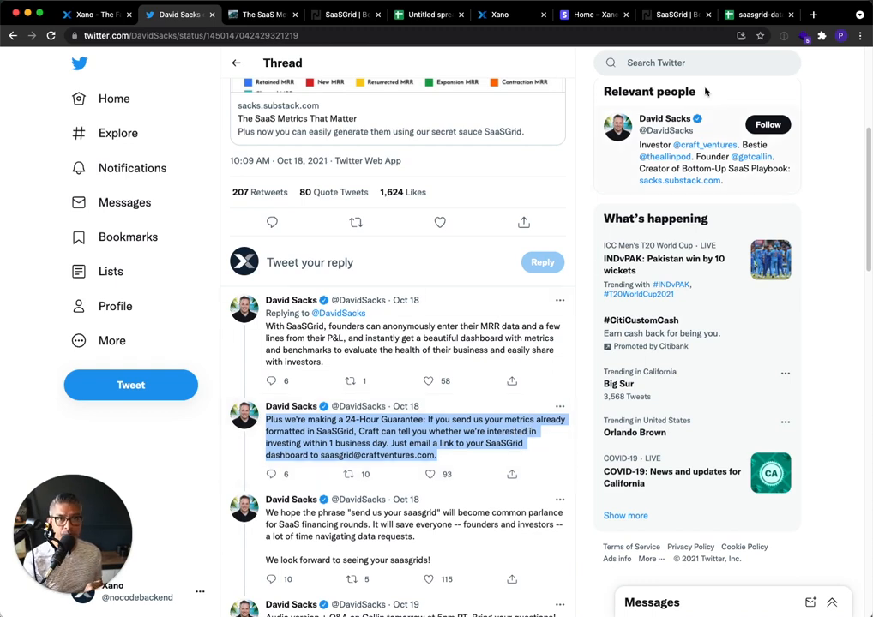
Go back to SaaSGrid and show the upload template in Google Sheets
left_click(342, 13)
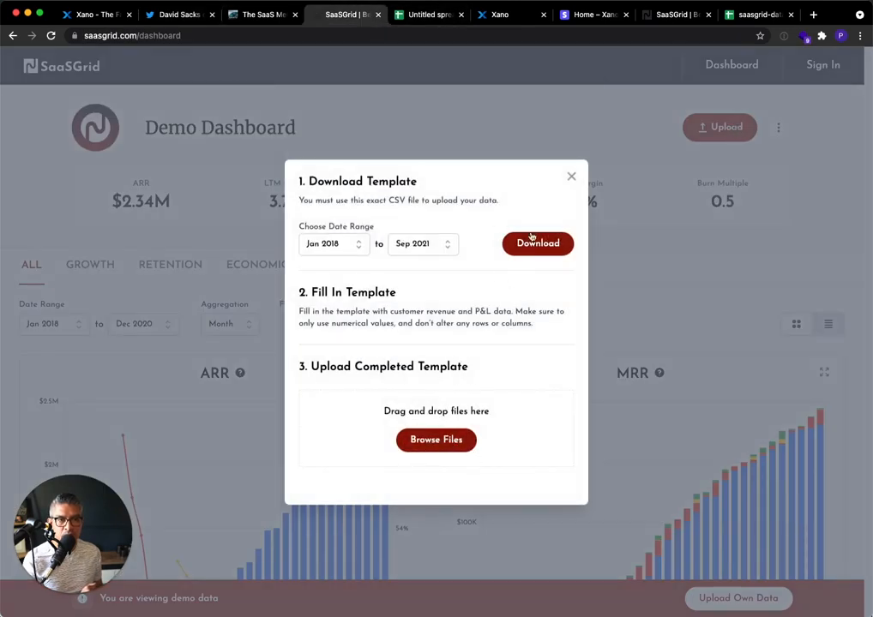
mouse_move(563, 147)
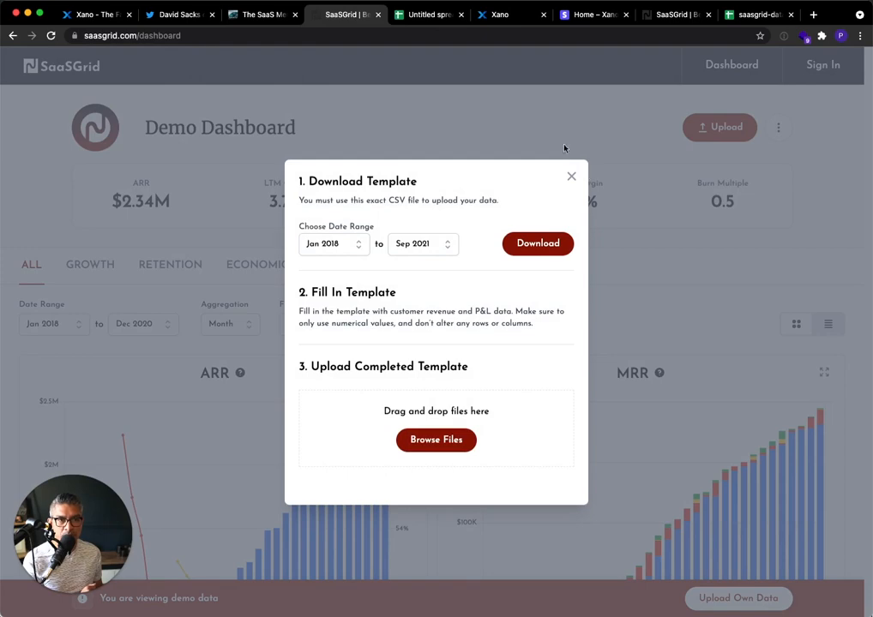
left_click(429, 14)
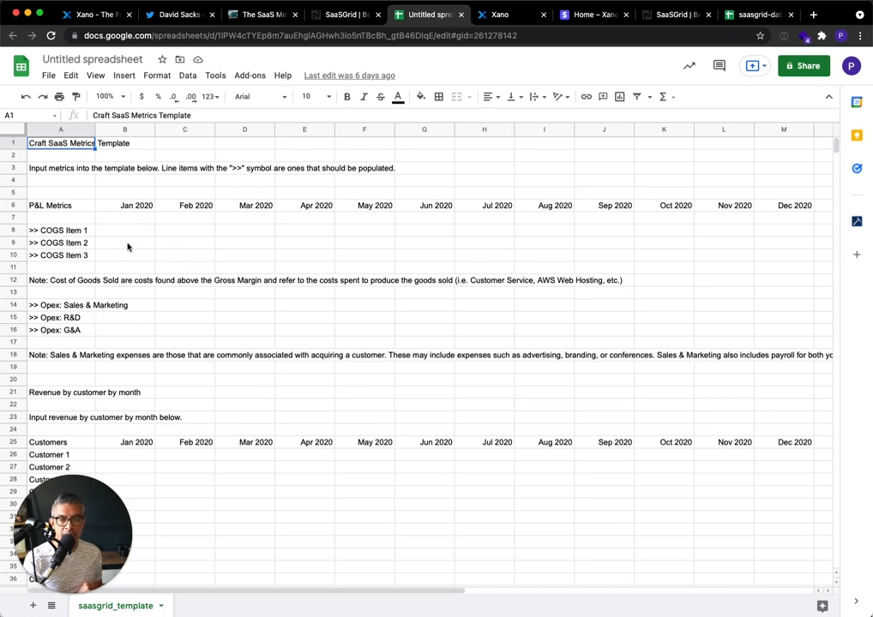
mouse_move(639, 261)
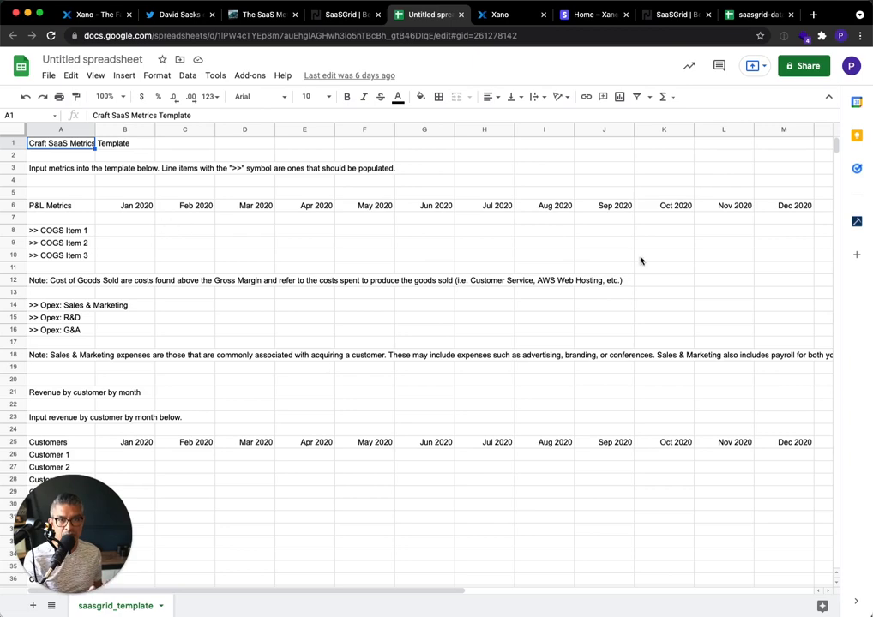
scroll("down", 3)
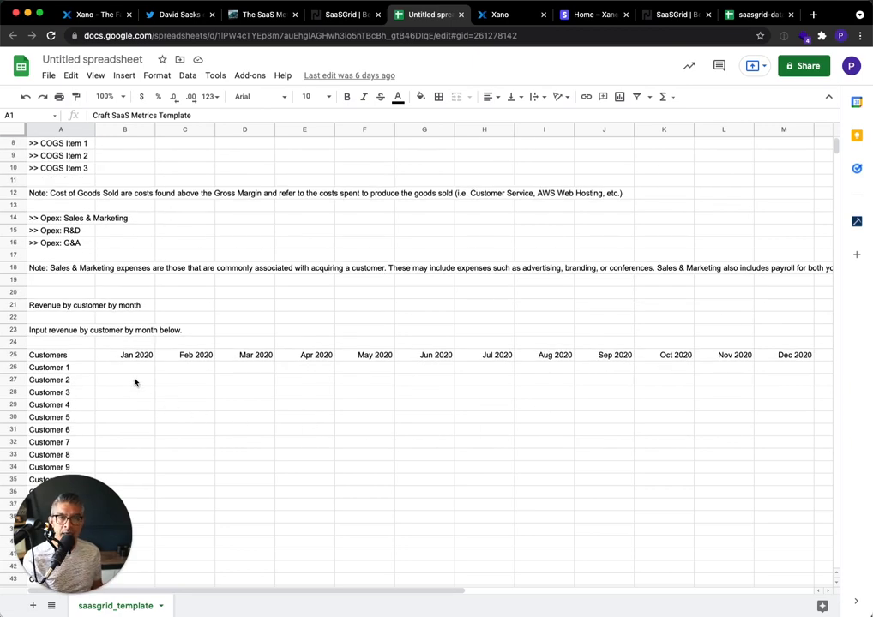
scroll("down", 3)
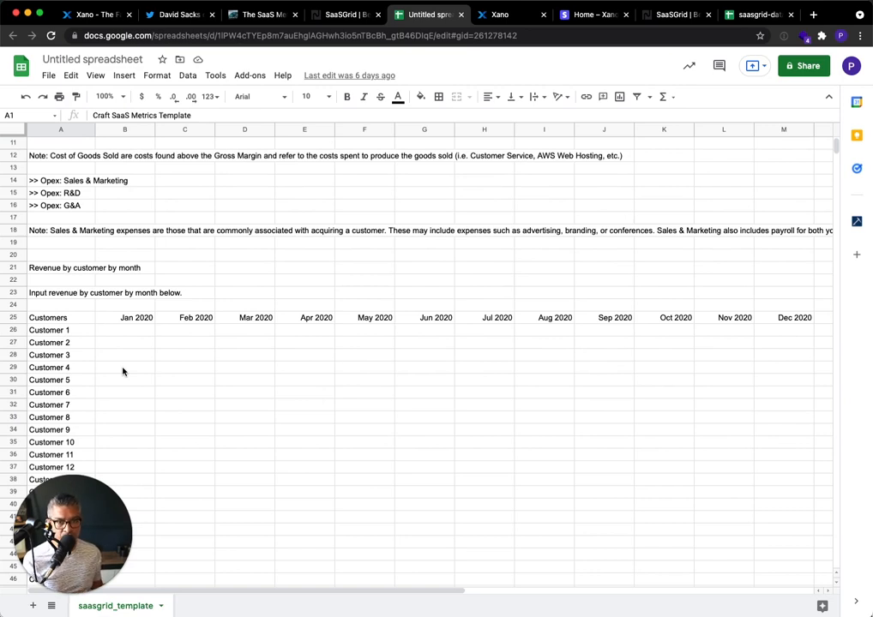
mouse_move(61, 334)
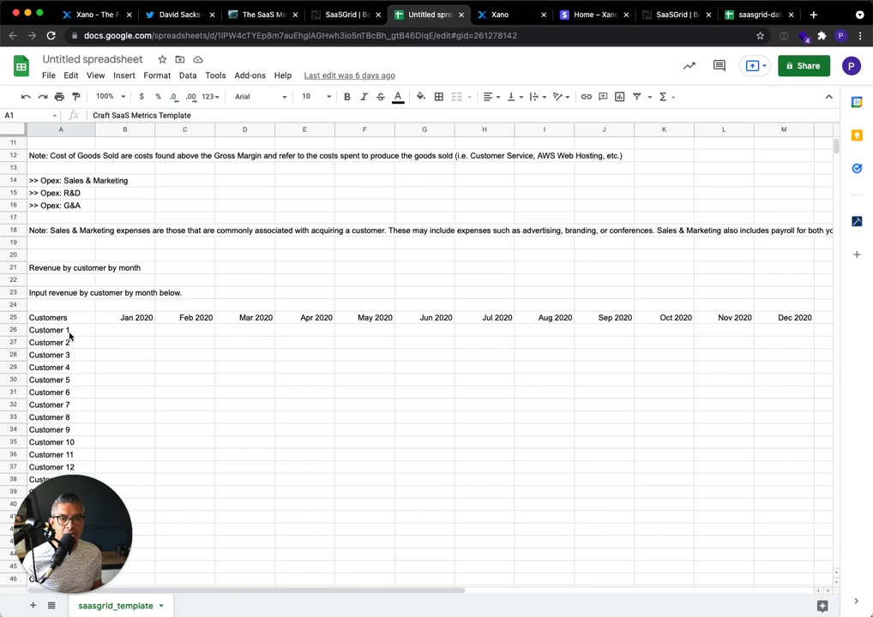
mouse_move(144, 324)
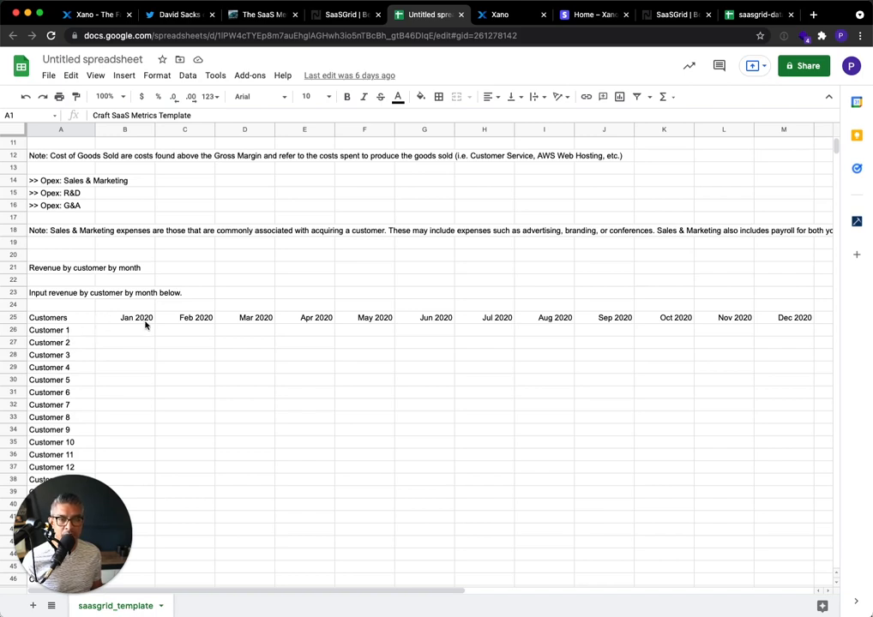
mouse_move(497, 355)
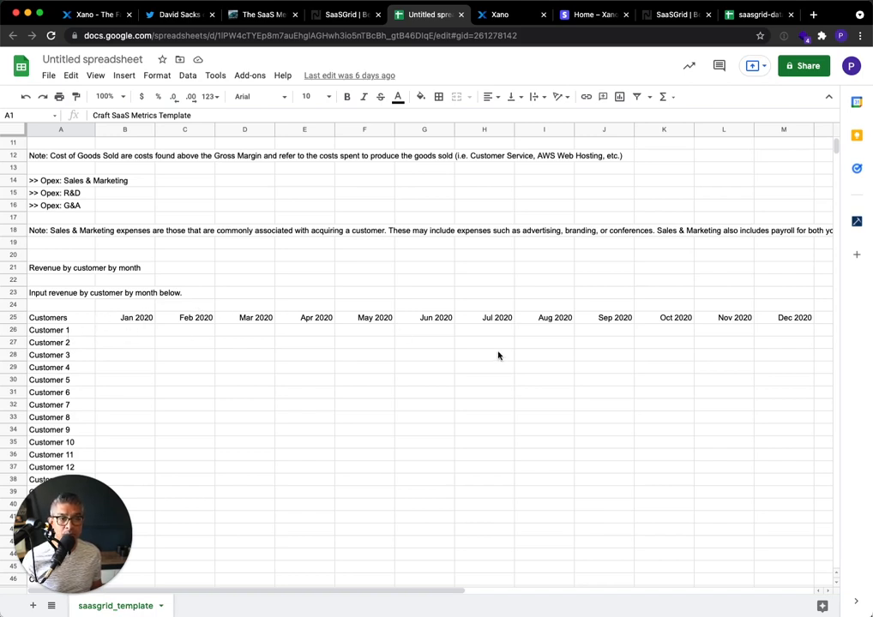
scroll("down", 3)
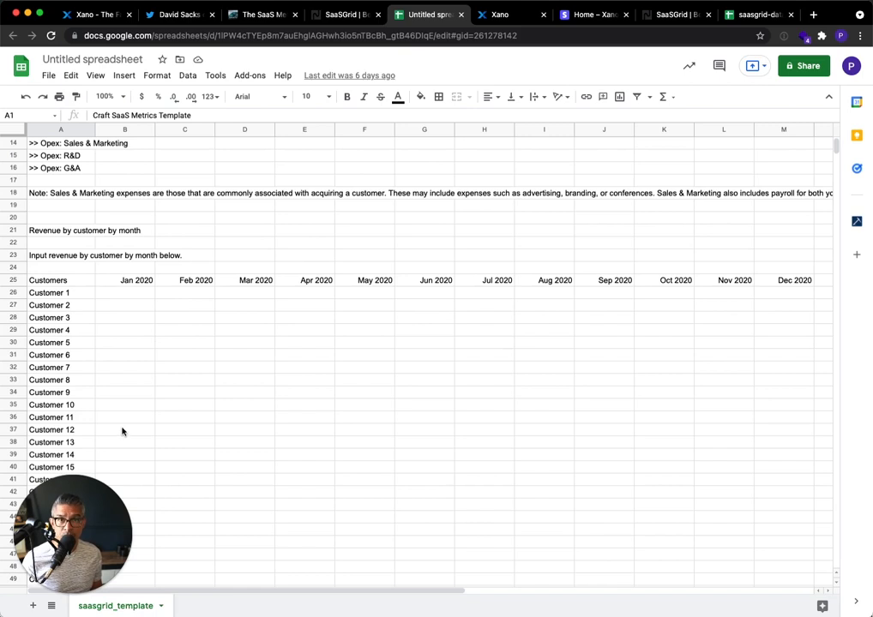
mouse_move(645, 453)
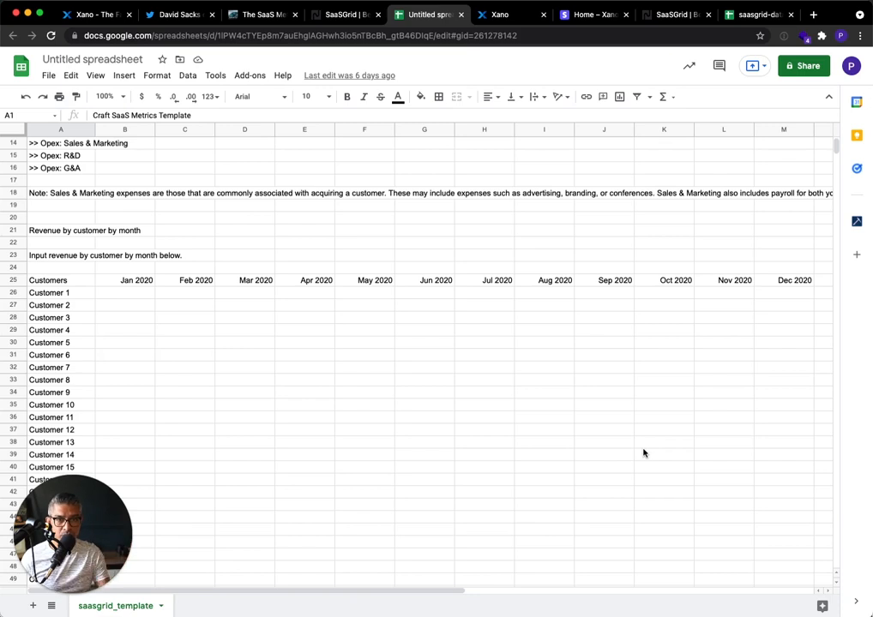
mouse_move(602, 434)
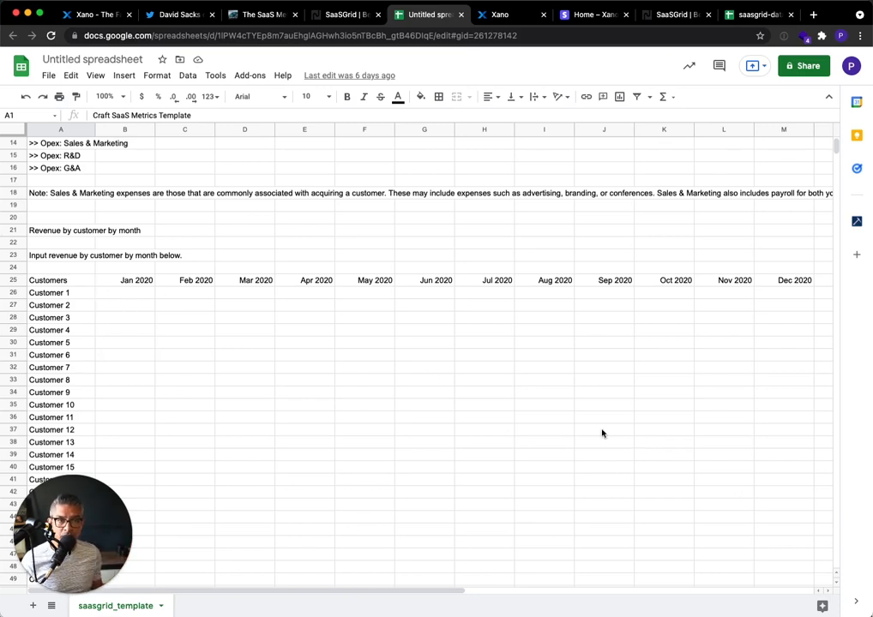
scroll("up", 3)
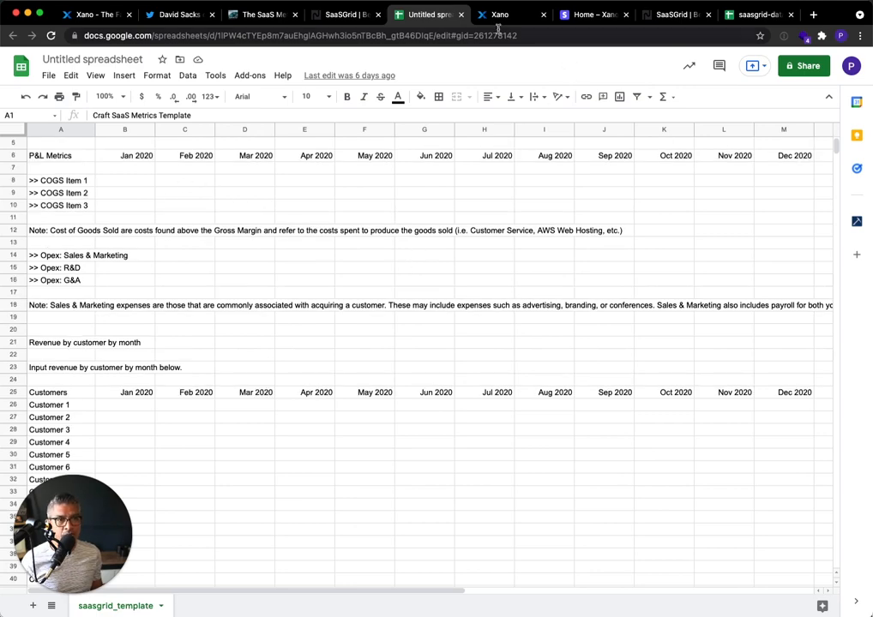
left_click(511, 13)
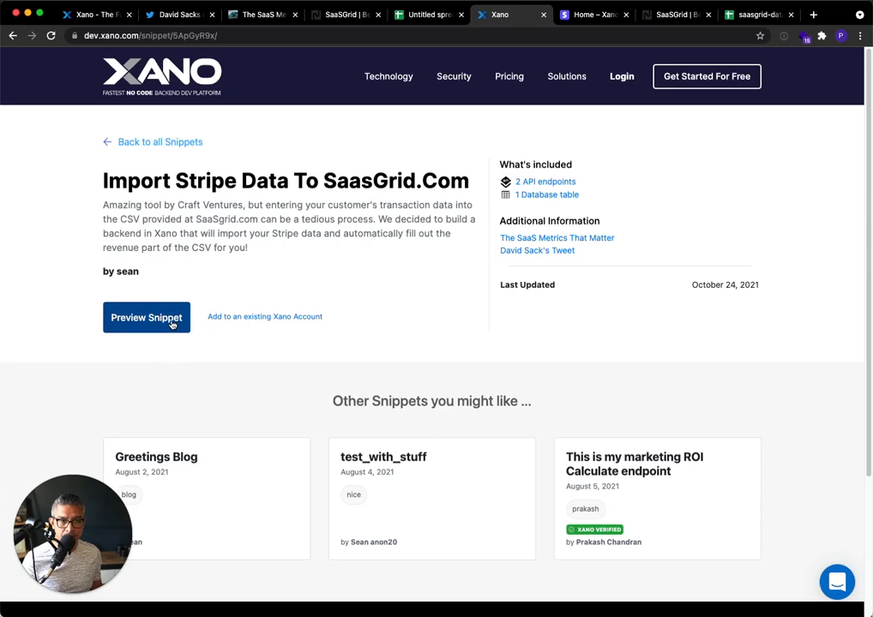
Launch the Import Stripe Data Into SaasGrid.Com snippet in a temporary preview workspace
left_click(147, 317)
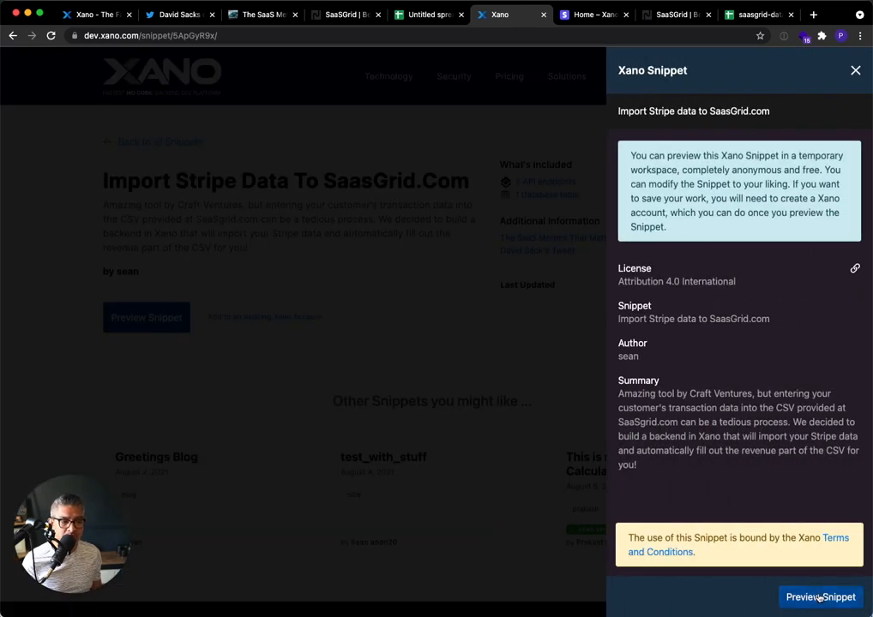
left_click(820, 597)
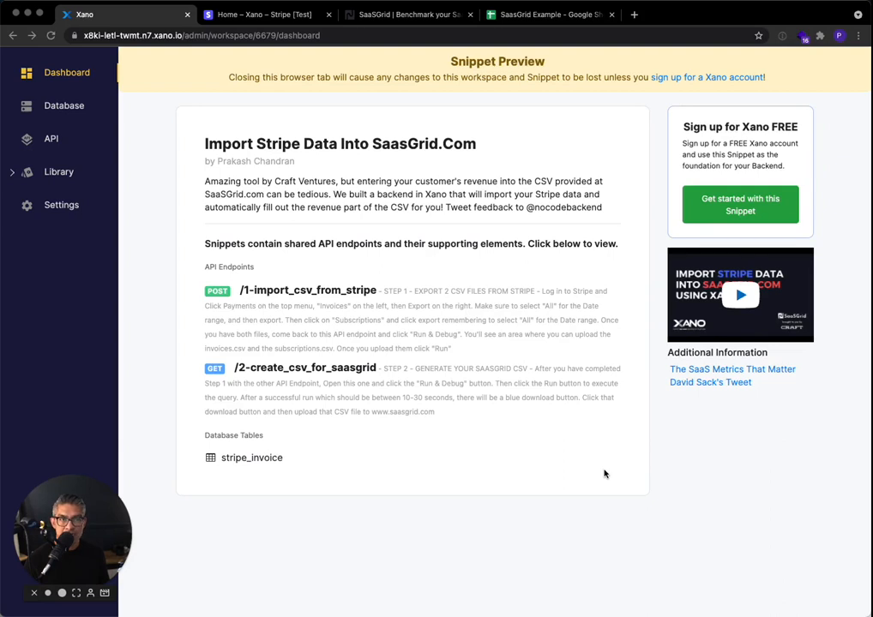
mouse_move(628, 276)
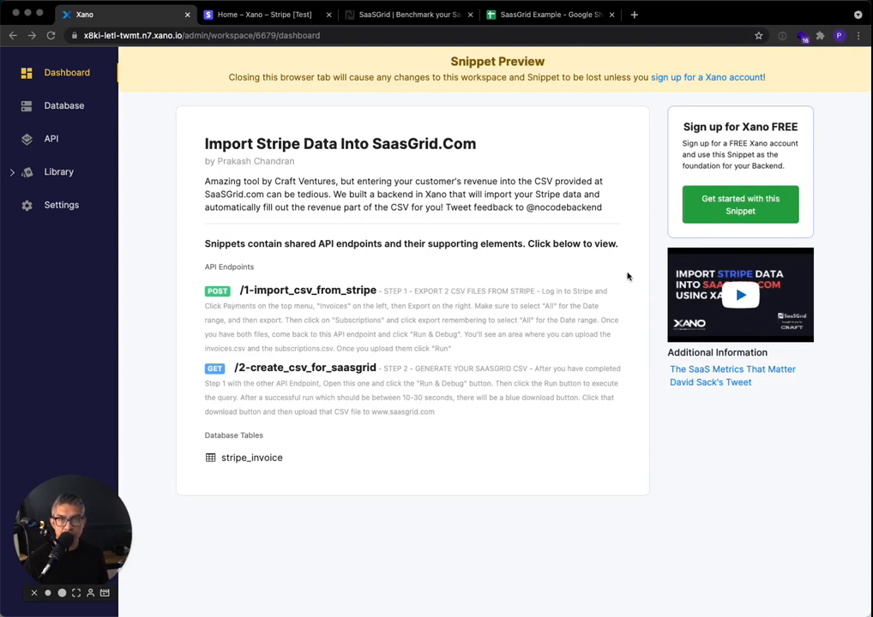
mouse_move(638, 370)
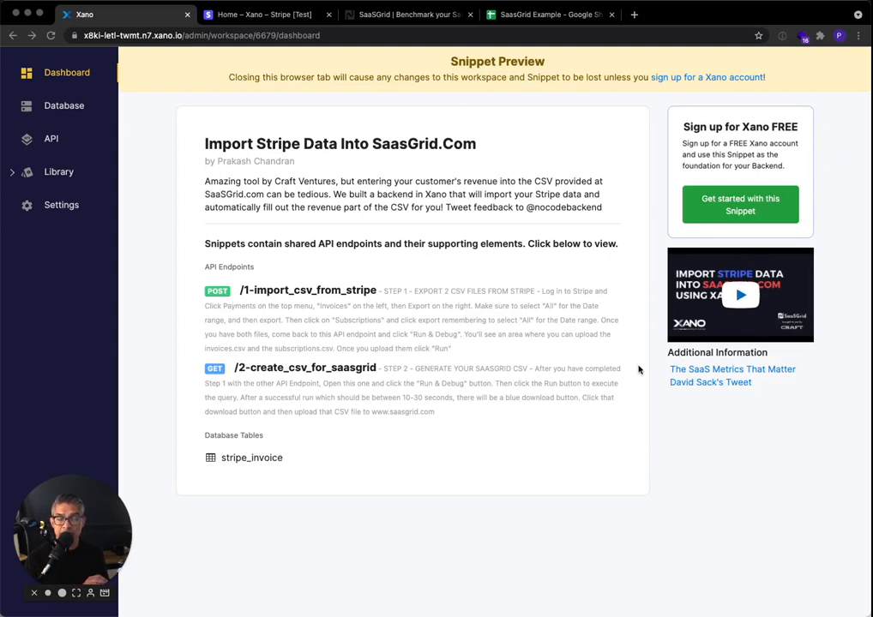
mouse_move(316, 264)
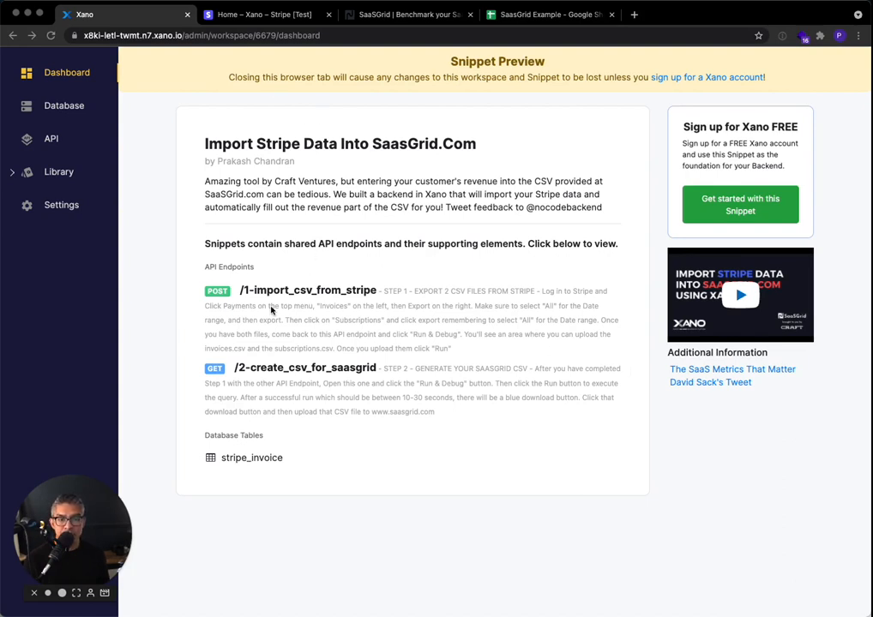
mouse_move(340, 369)
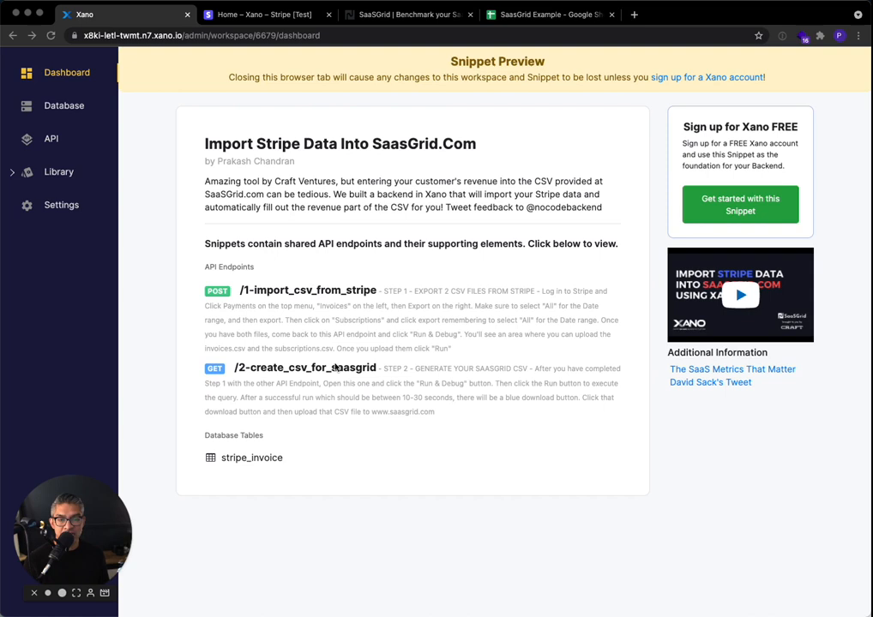
mouse_move(370, 388)
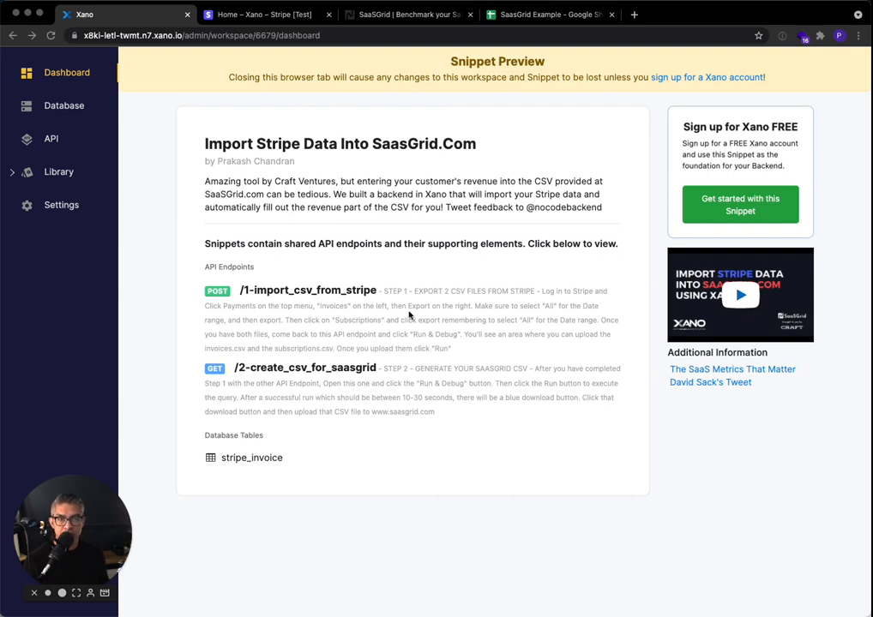
mouse_move(356, 360)
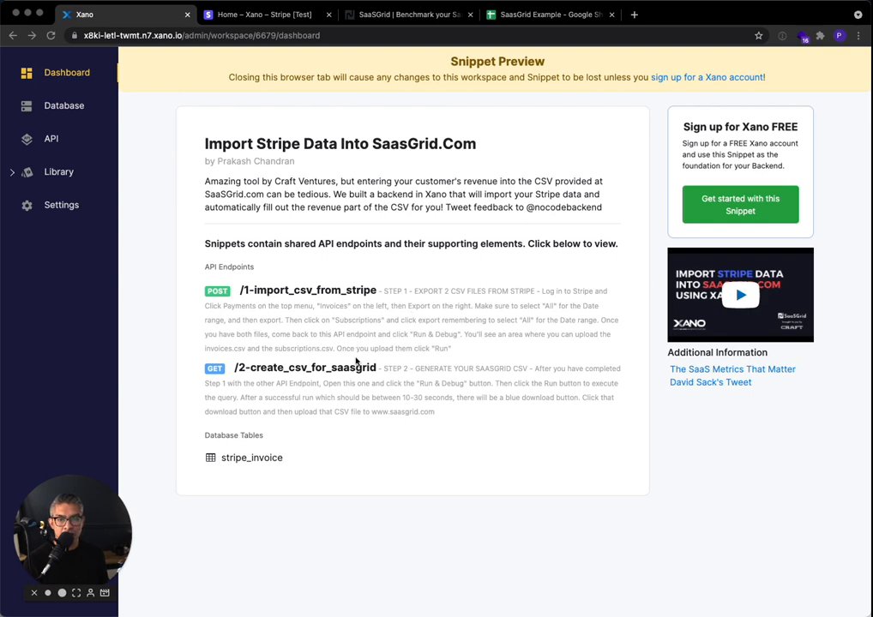
mouse_move(290, 463)
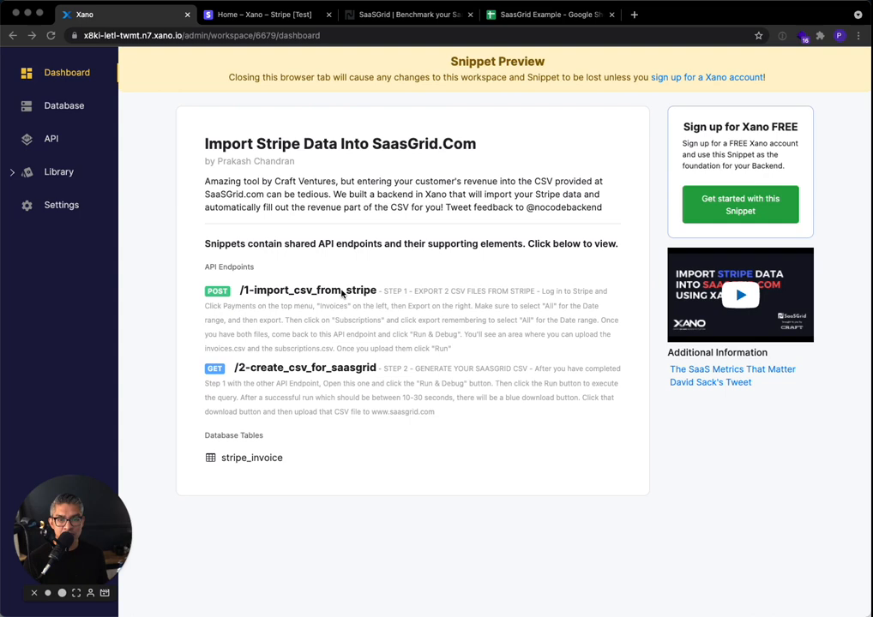
mouse_move(329, 388)
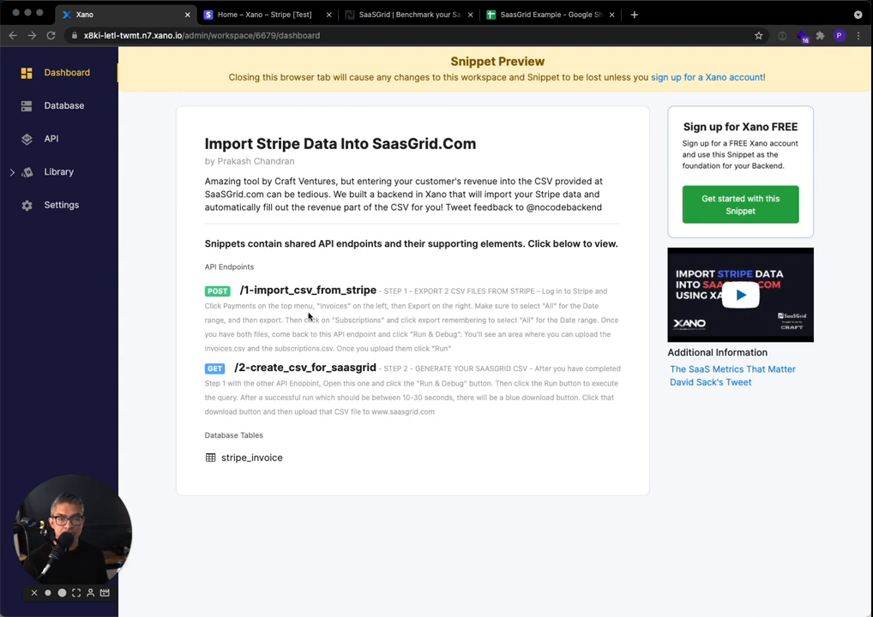
mouse_move(357, 305)
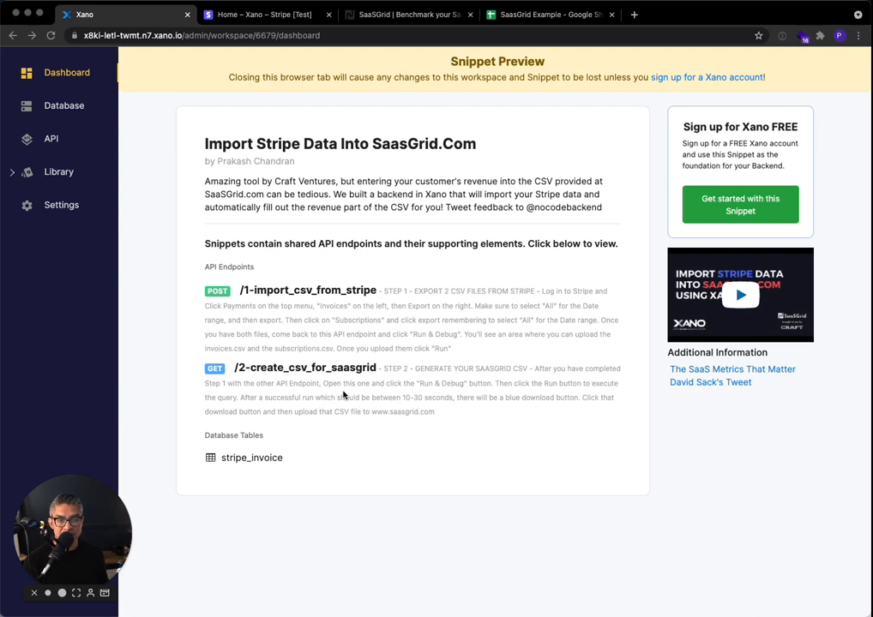
mouse_move(367, 400)
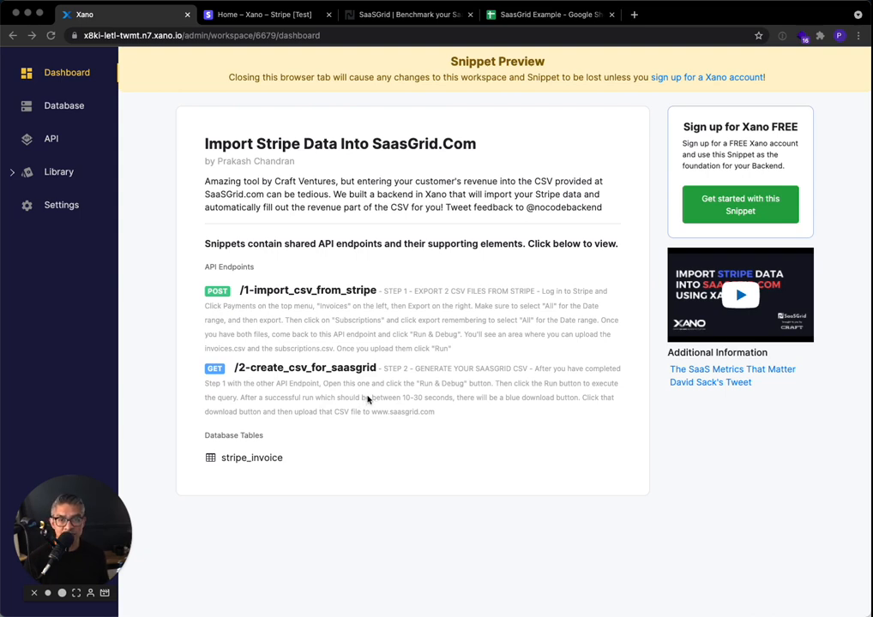
mouse_move(430, 371)
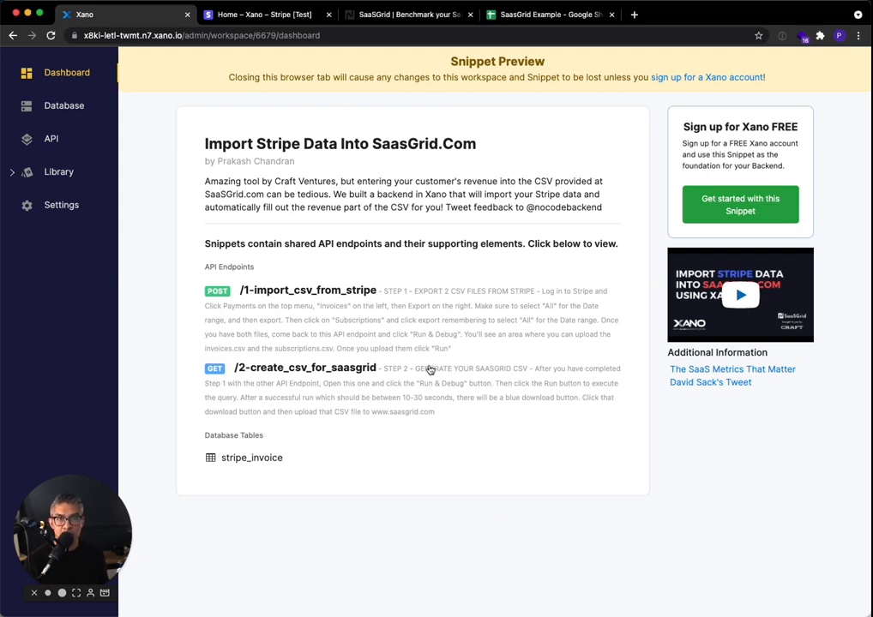
mouse_move(271, 230)
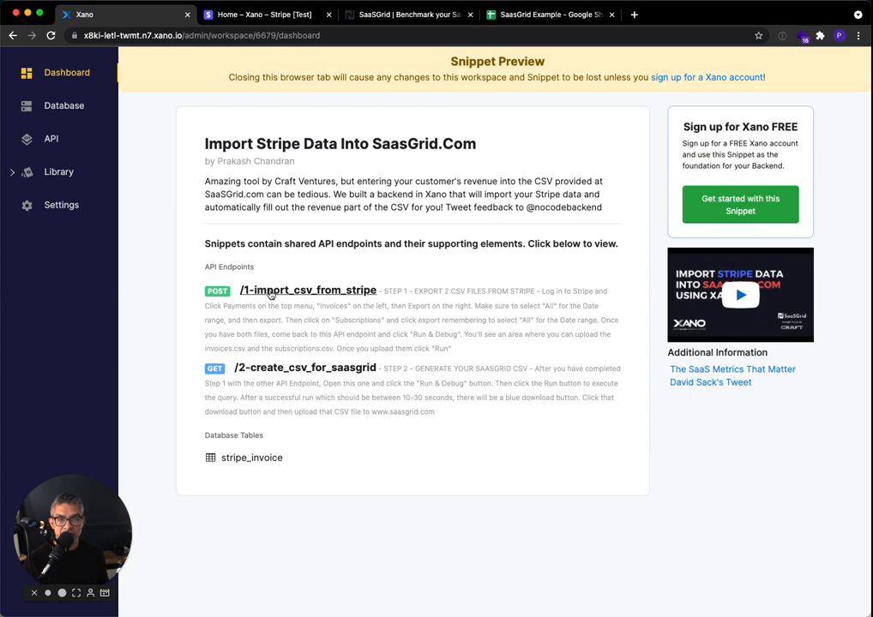
Bring up Run & Debug on /1-import_csv_from_stripe with its two file inputs, then move to the Stripe dashboard
left_click(307, 291)
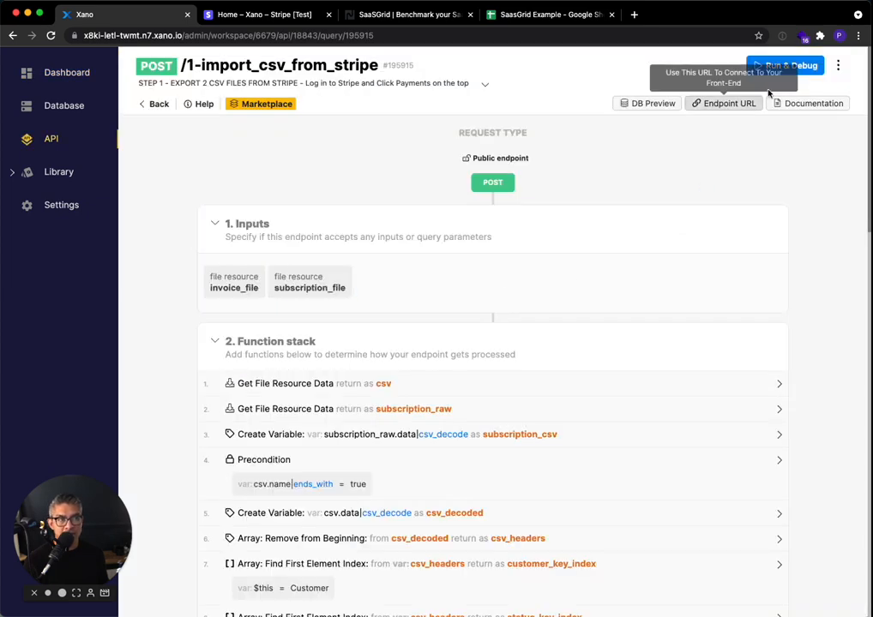
left_click(786, 65)
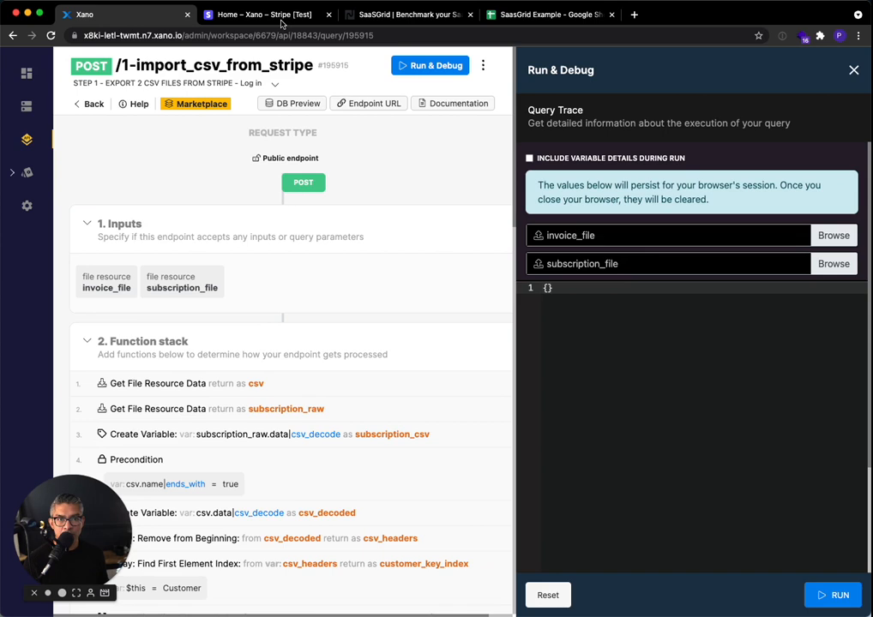
left_click(266, 13)
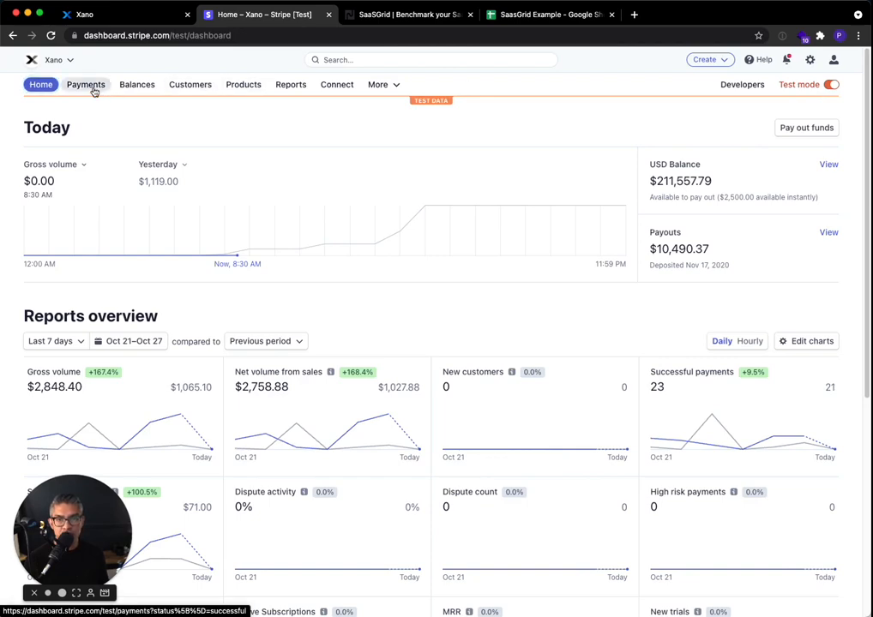
Export all-dates invoices to invoices.csv and move on to the Subscriptions list
left_click(86, 84)
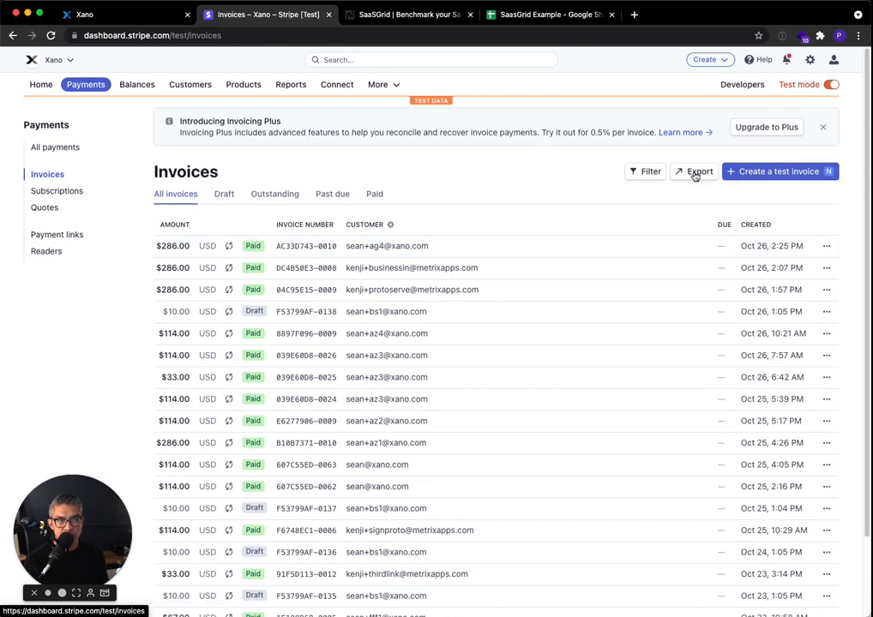
left_click(693, 172)
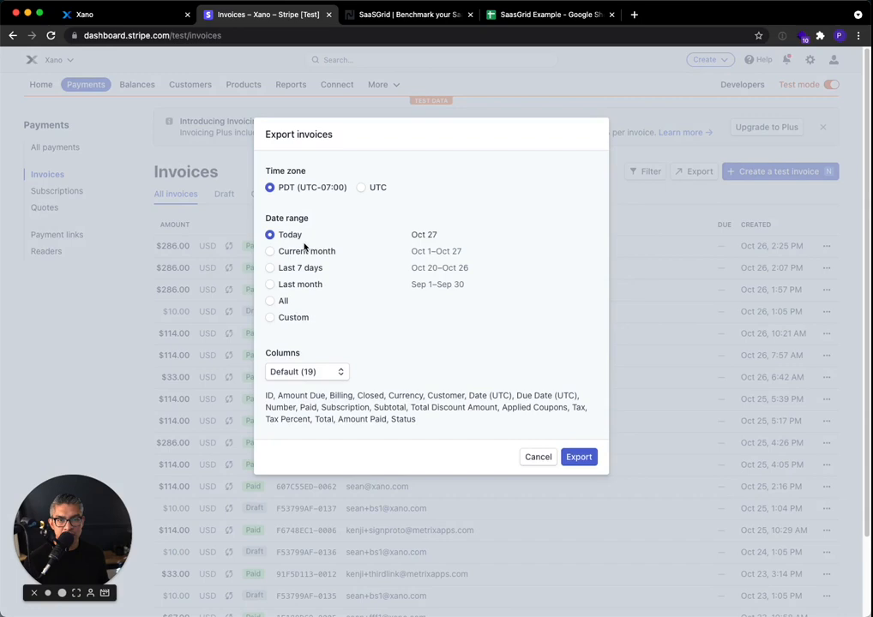
left_click(271, 302)
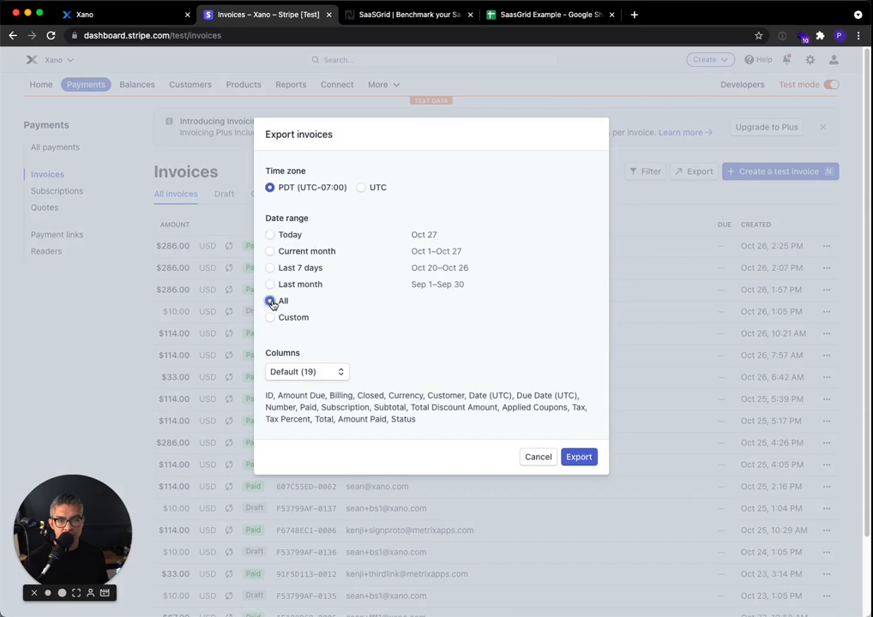
left_click(579, 456)
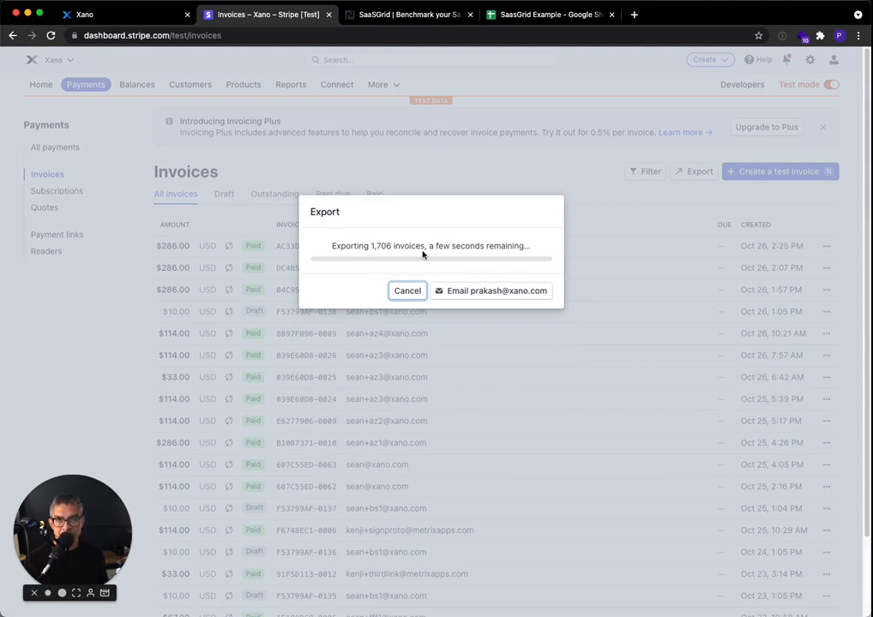
mouse_move(463, 241)
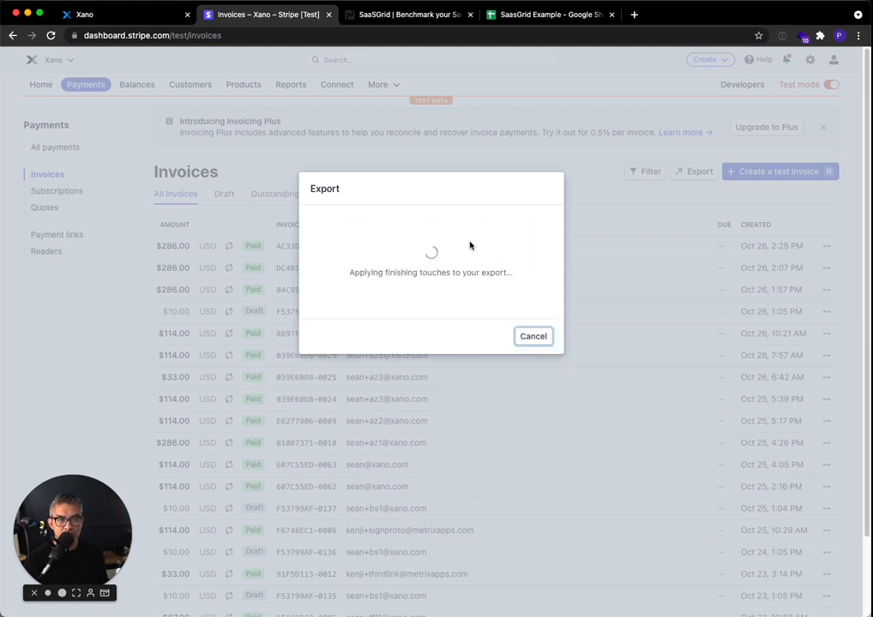
mouse_move(386, 264)
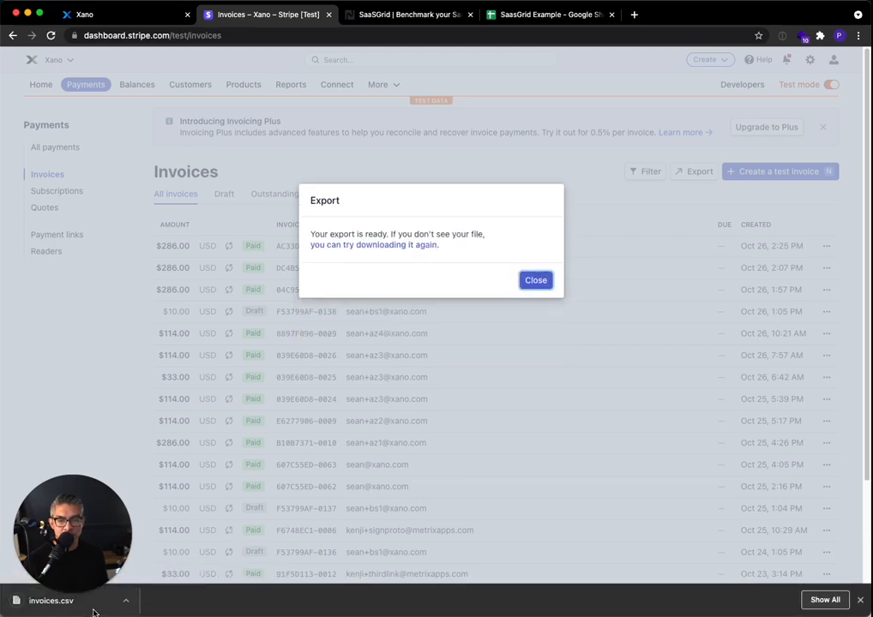
left_click(535, 280)
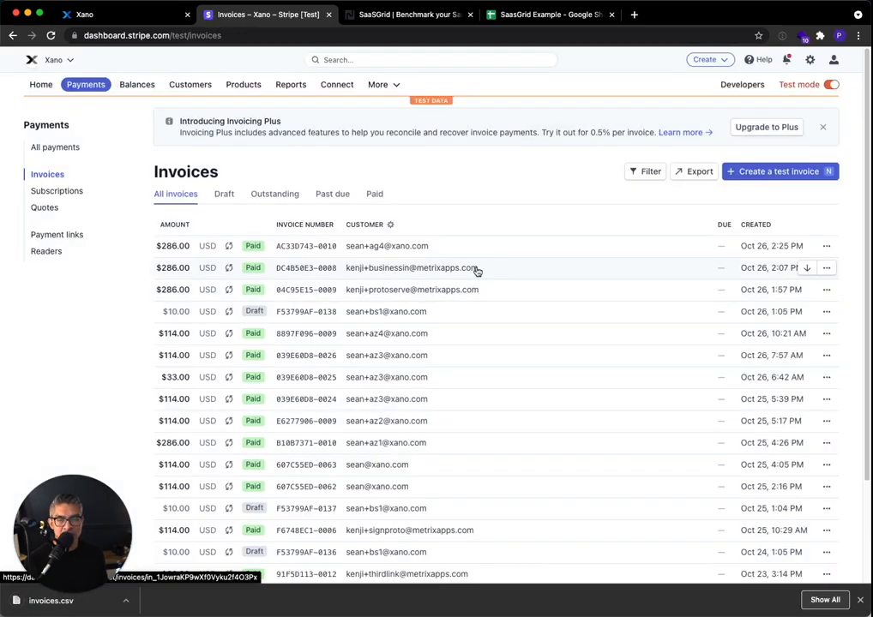
left_click(58, 190)
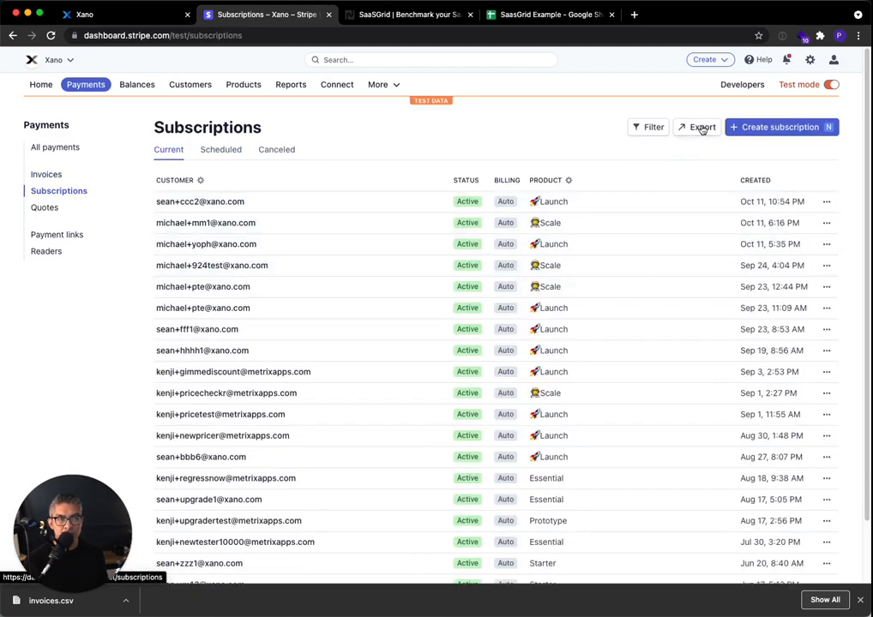
Export all-dates subscriptions to subscriptions.csv and dismiss the export-ready message
left_click(696, 127)
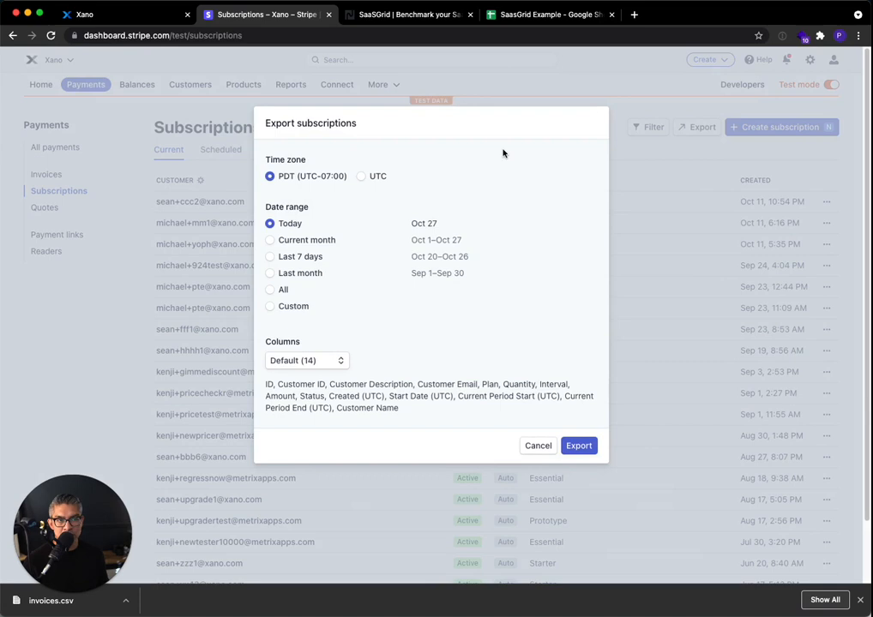
mouse_move(385, 154)
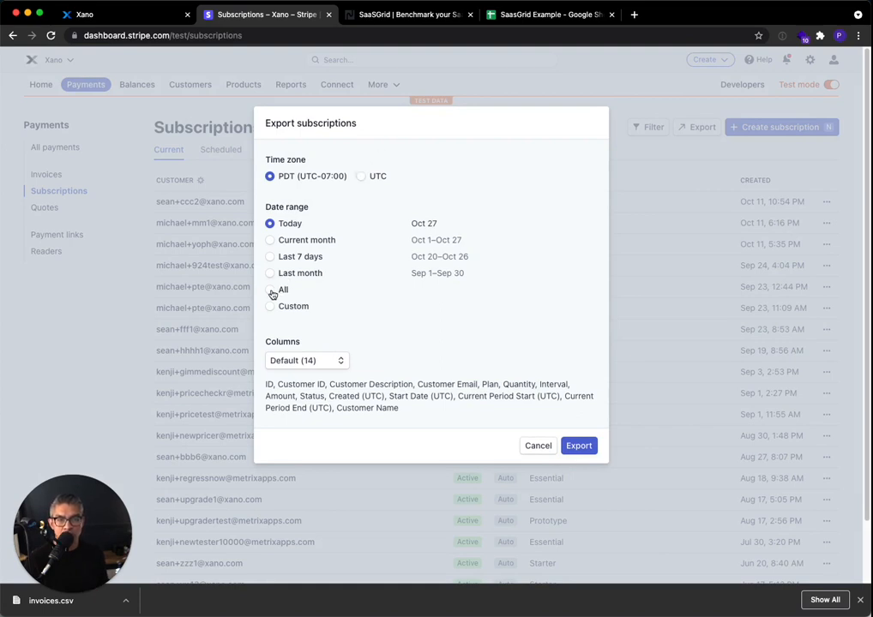
left_click(271, 290)
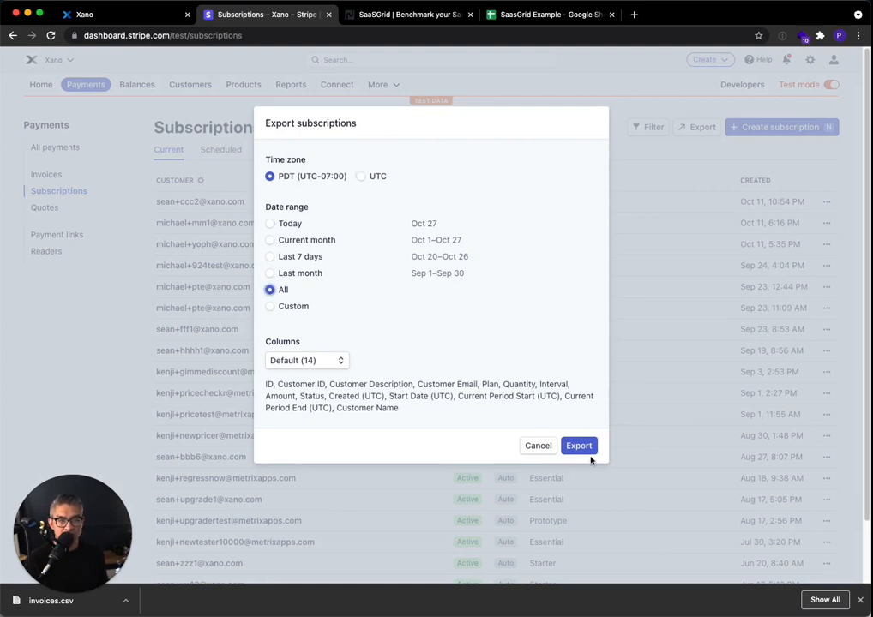
left_click(579, 445)
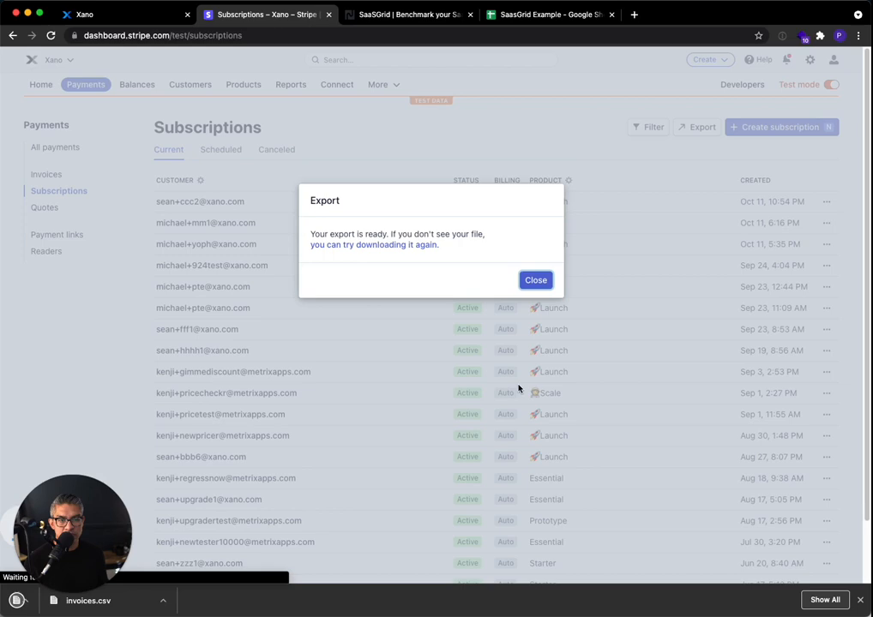
left_click(535, 279)
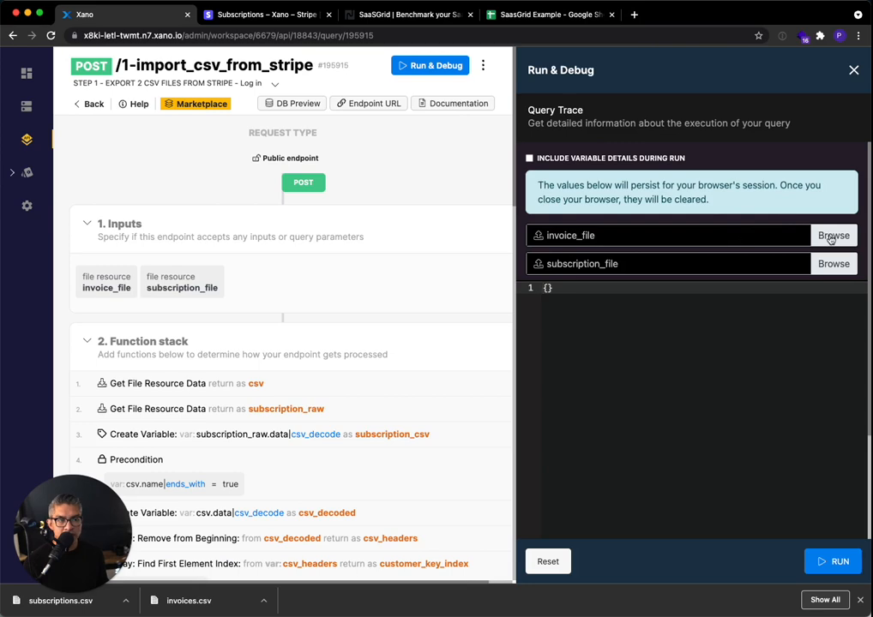
Attach invoices.csv and subscriptions.csv, run the import to completion, then go to the Database tables
left_click(834, 235)
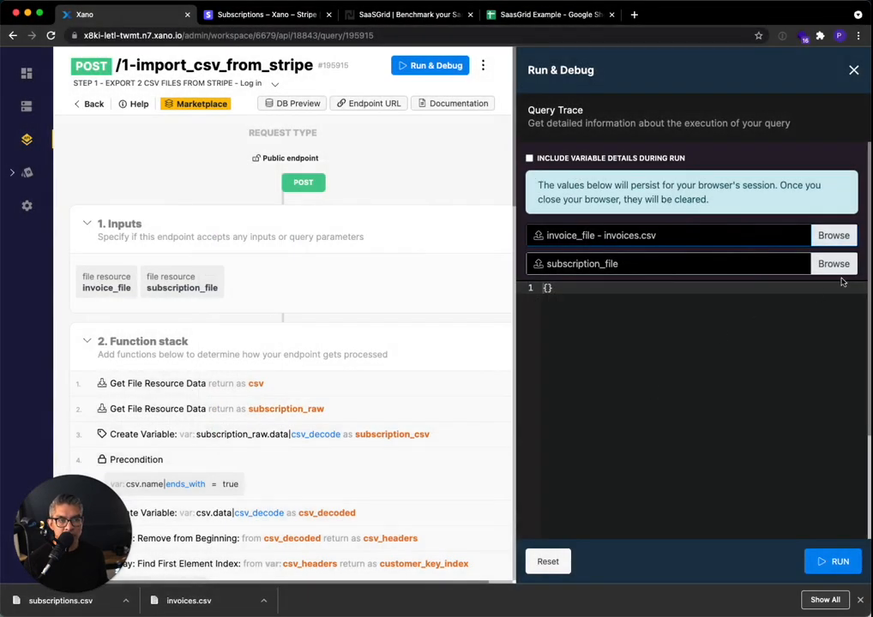
left_click(834, 264)
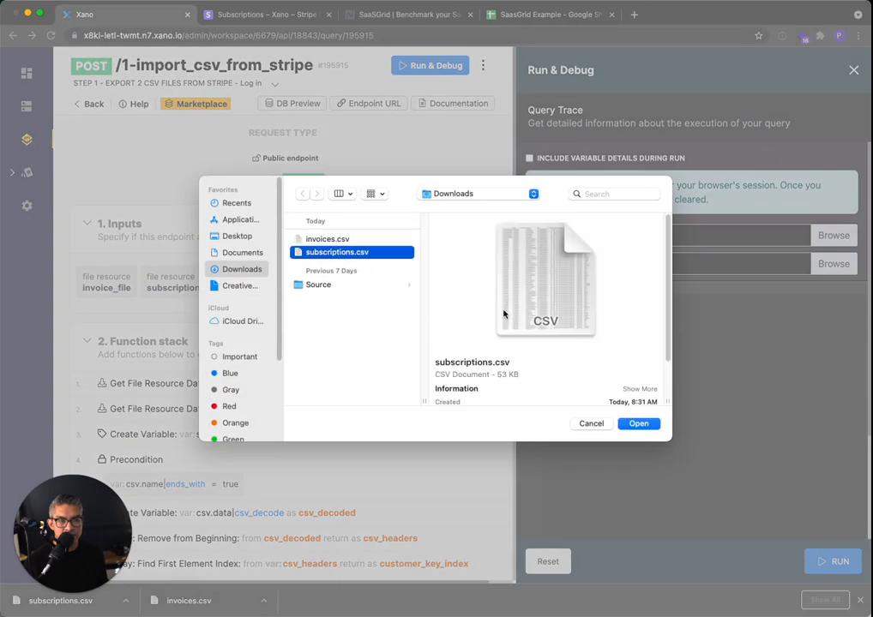
left_click(638, 424)
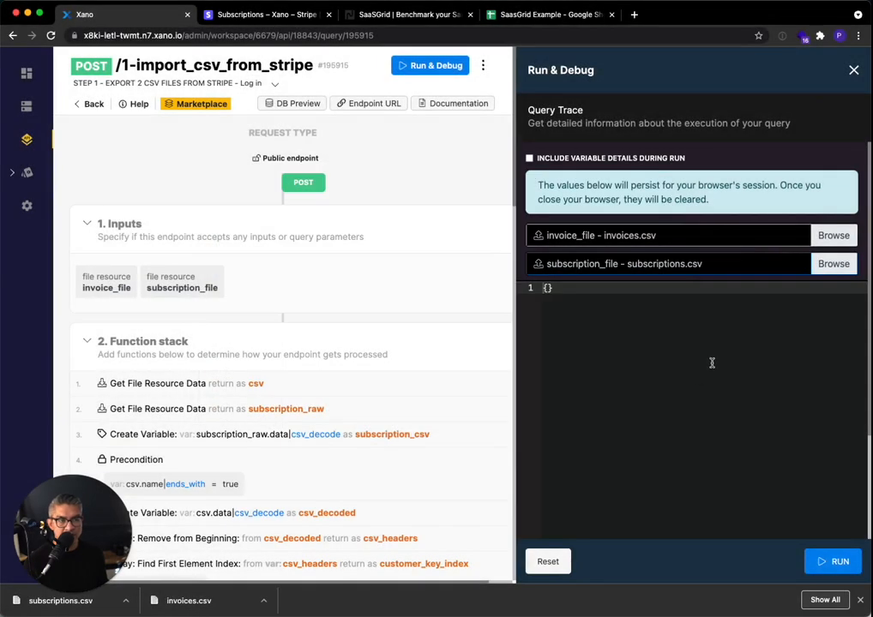
mouse_move(706, 326)
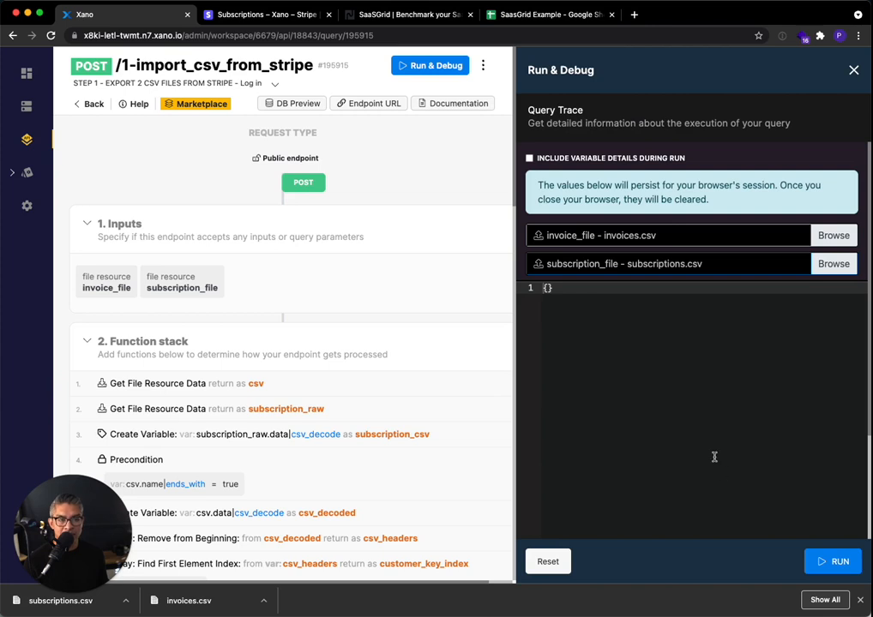
mouse_move(744, 319)
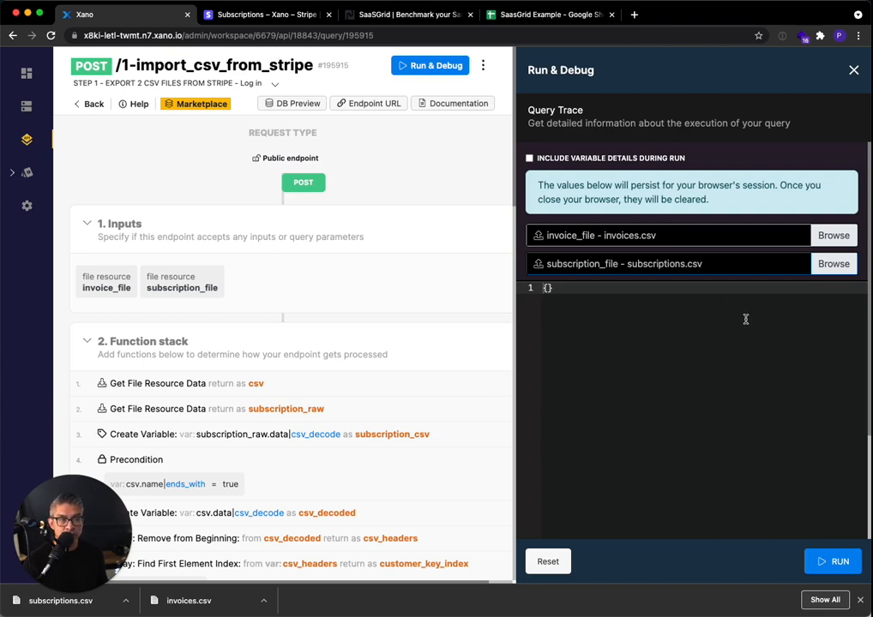
mouse_move(841, 511)
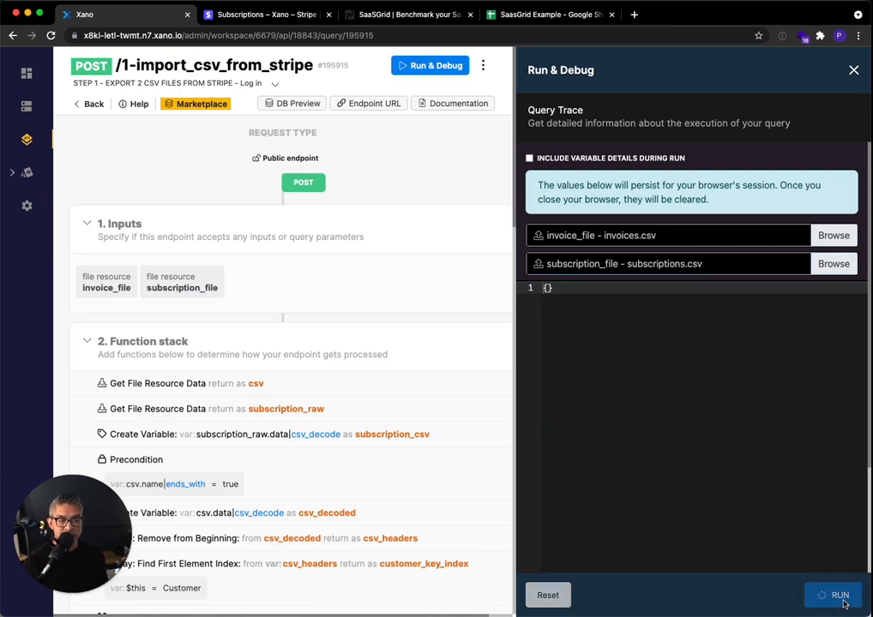
left_click(834, 596)
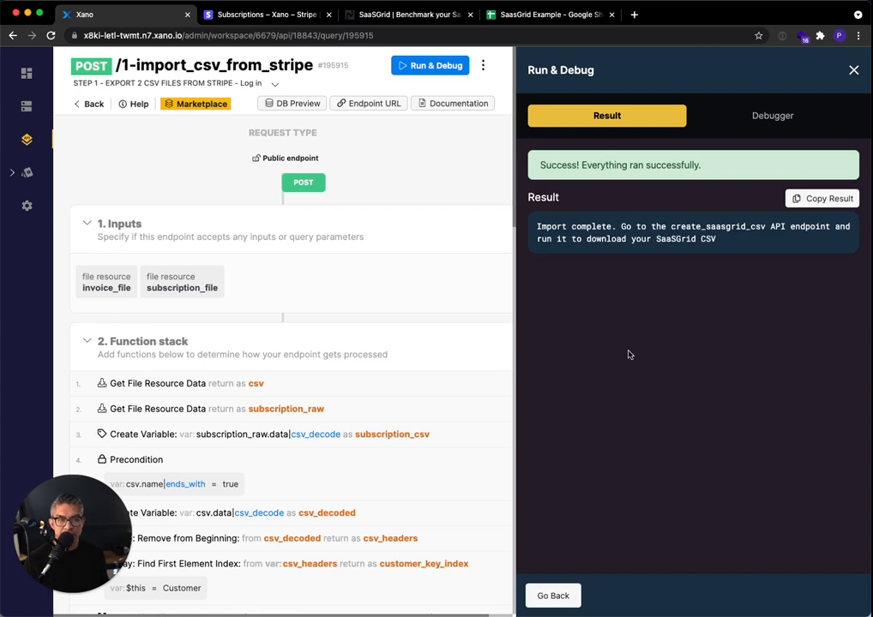
mouse_move(694, 333)
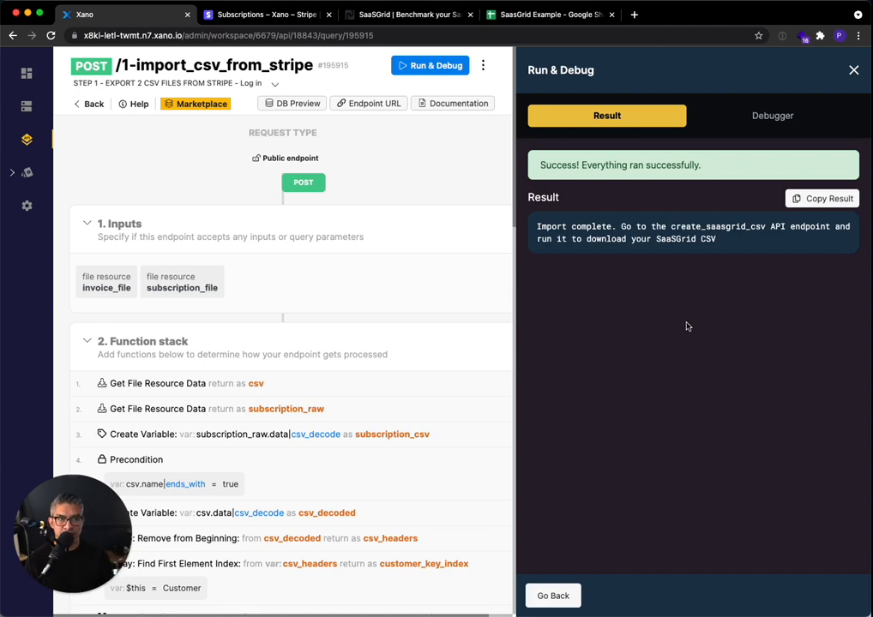
mouse_move(27, 140)
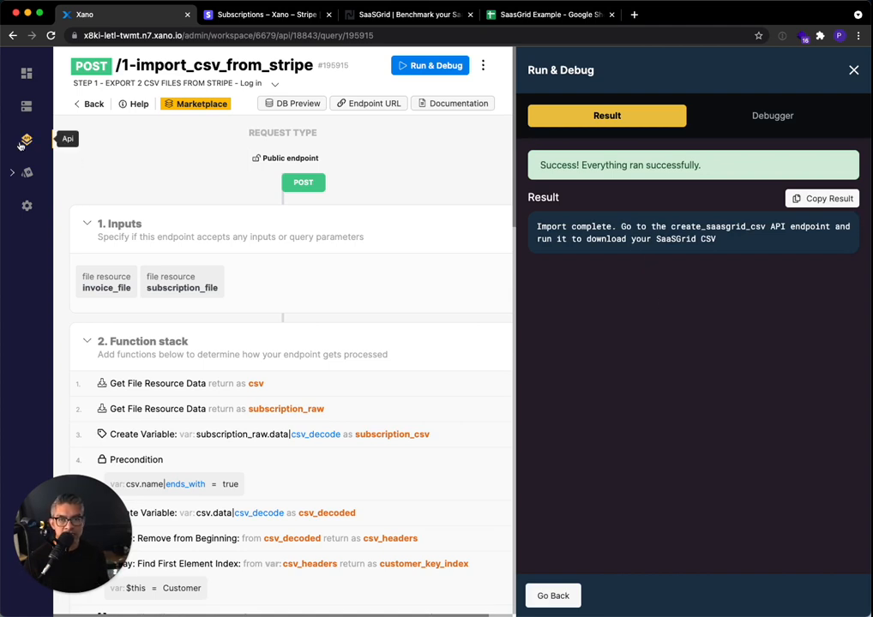
left_click(28, 106)
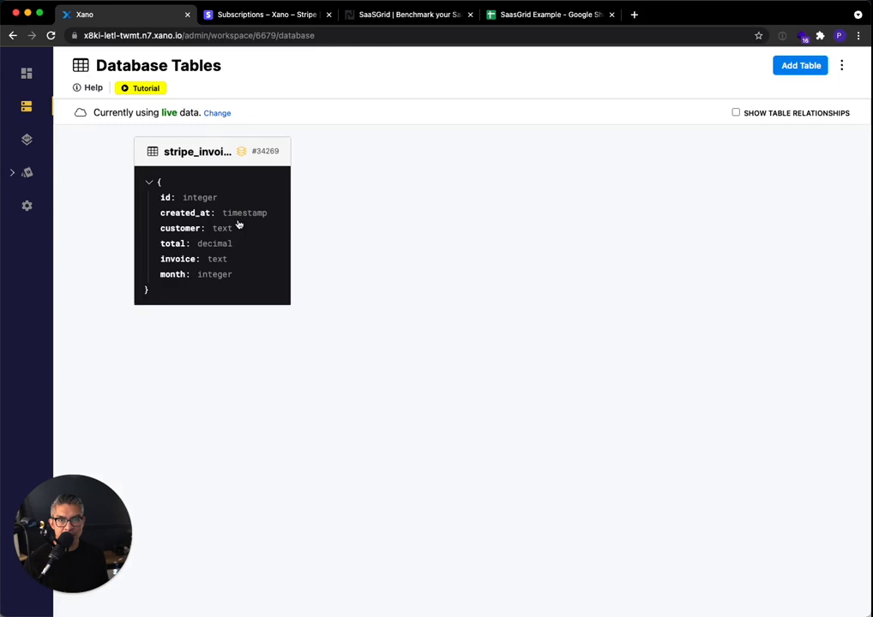
Check the 3,951 imported records in stripe_invoice, then return to the snippet overview
left_click(212, 151)
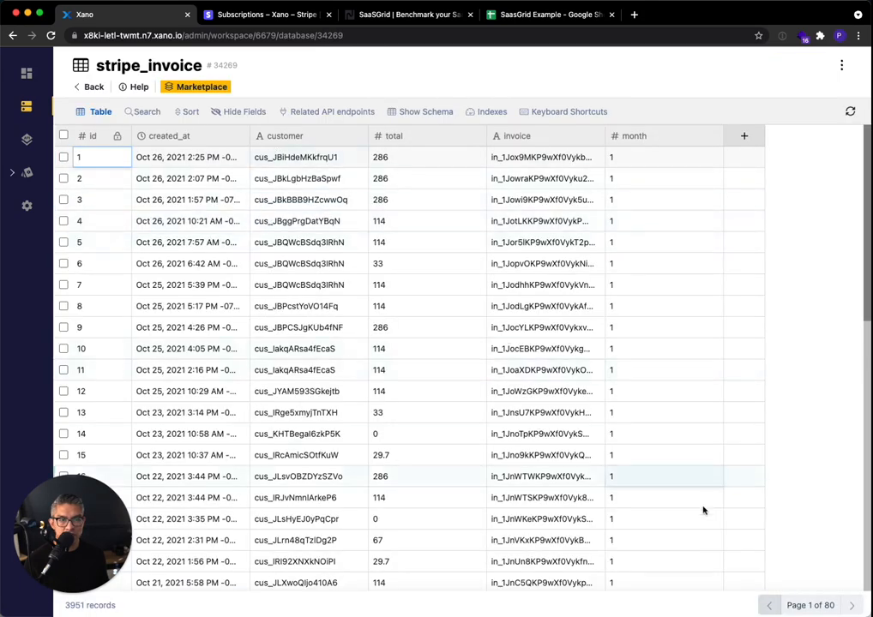
mouse_move(276, 195)
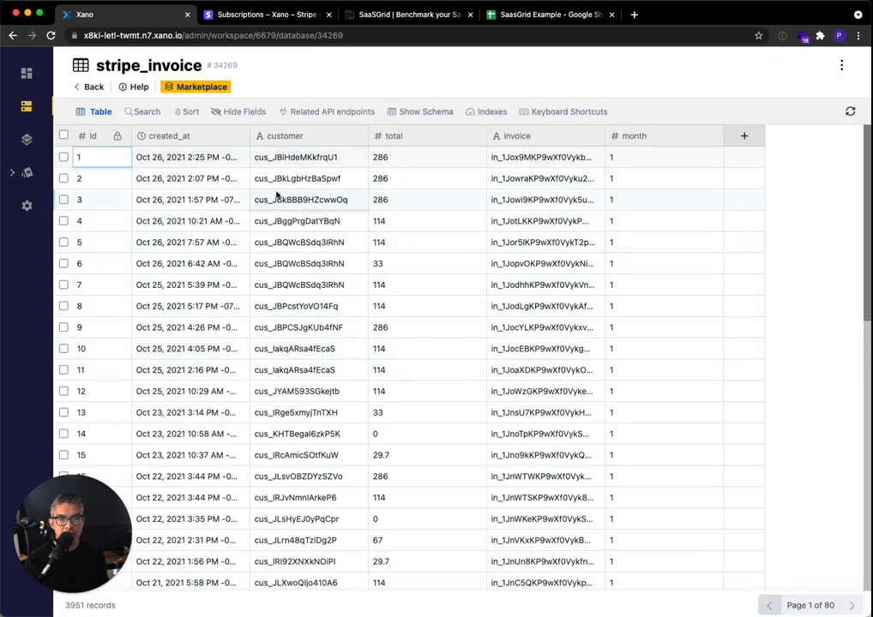
mouse_move(28, 141)
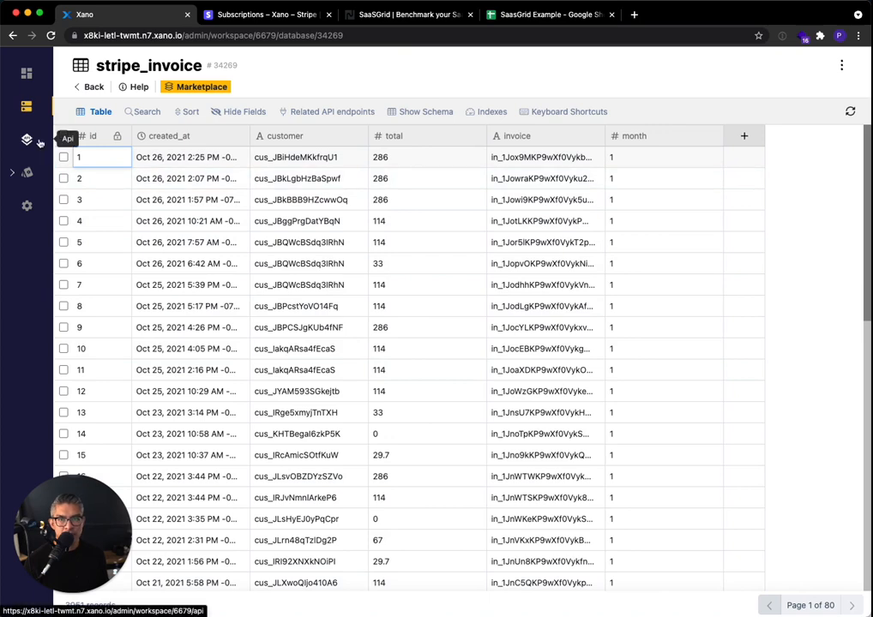
left_click(28, 74)
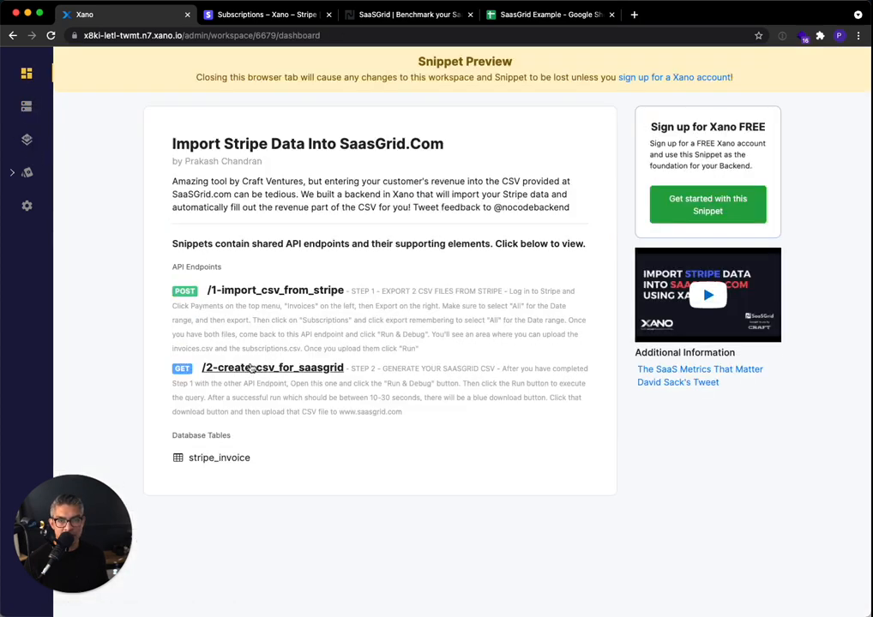
Run create_csv_for_saasgrid in Run & Debug and download its output as saasgrid-data.csv
left_click(273, 367)
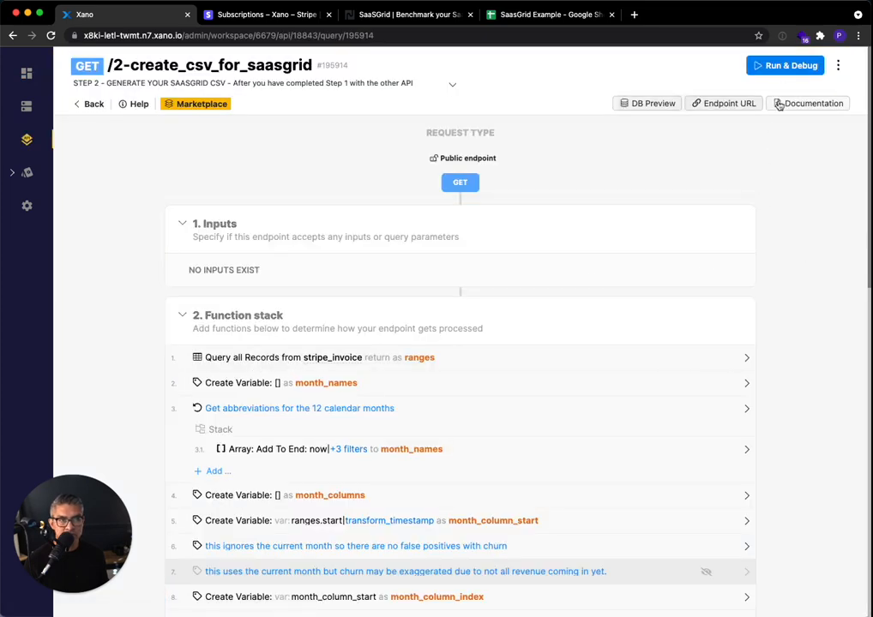
left_click(786, 65)
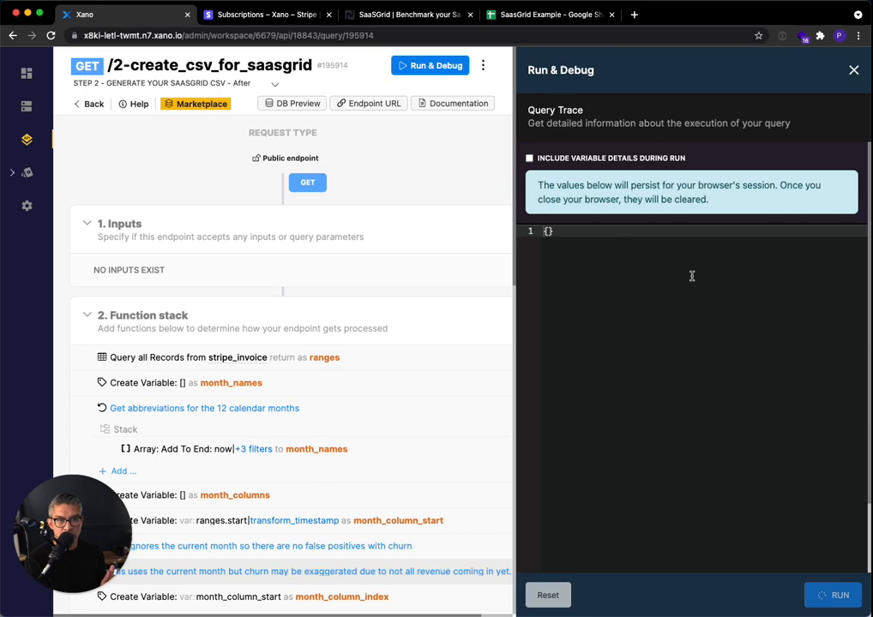
left_click(840, 593)
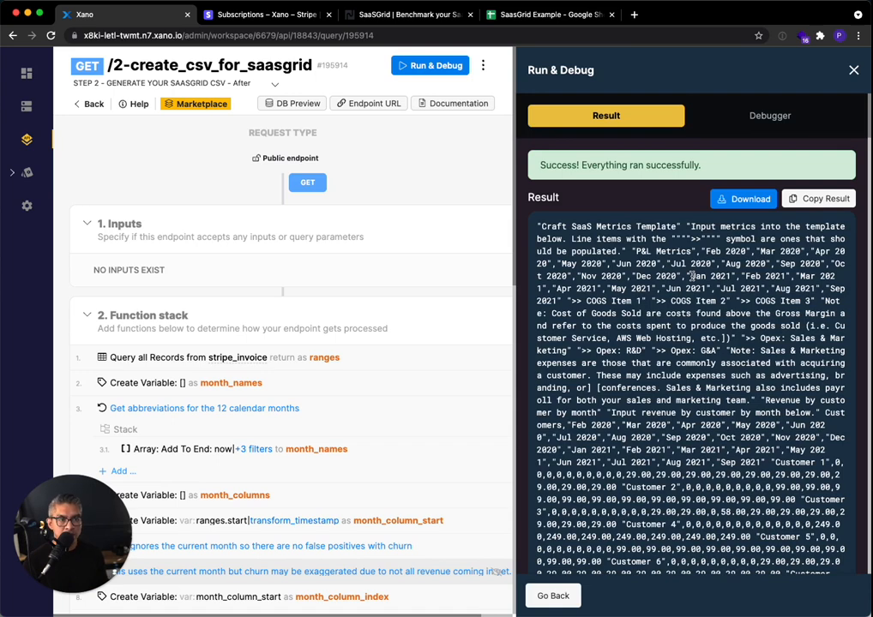
mouse_move(713, 213)
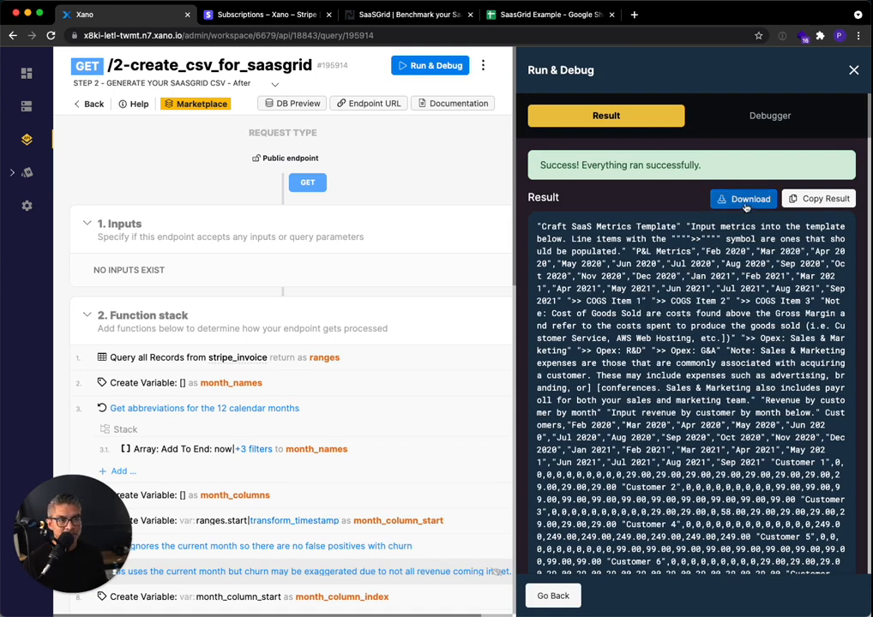
left_click(742, 198)
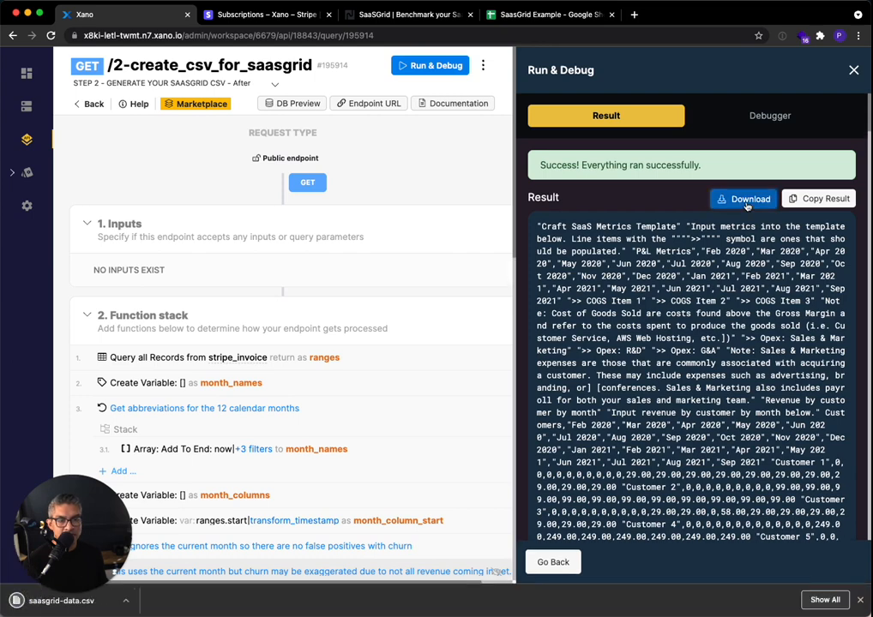
mouse_move(350, 135)
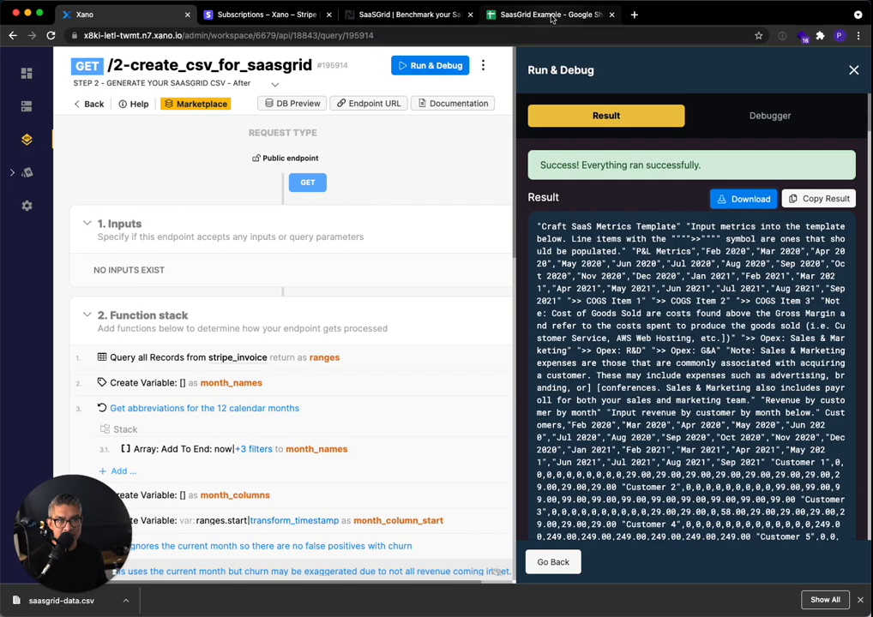
left_click(549, 14)
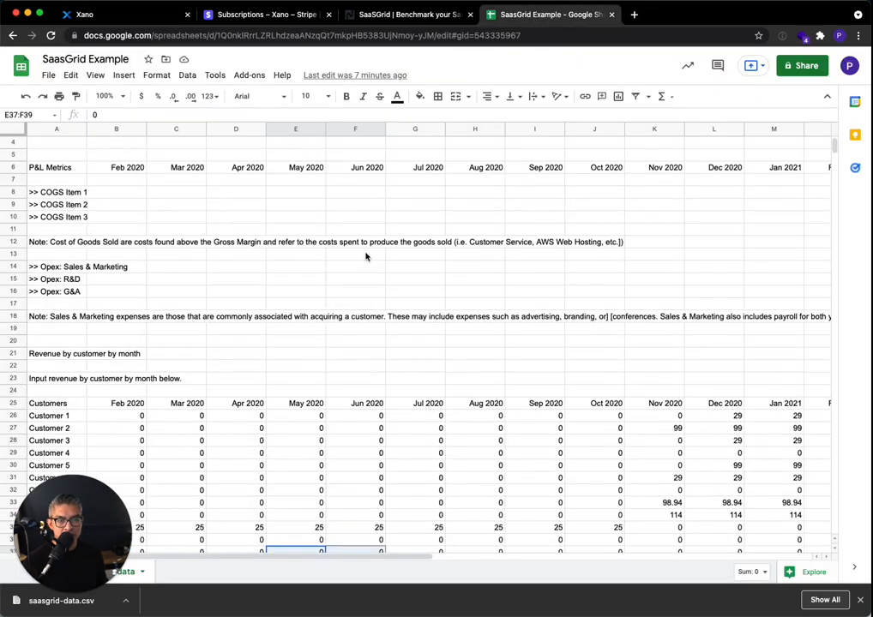
Review the template's P&L and revenue-by-customer rows, then switch to the SaaSGrid site
scroll("down", 3)
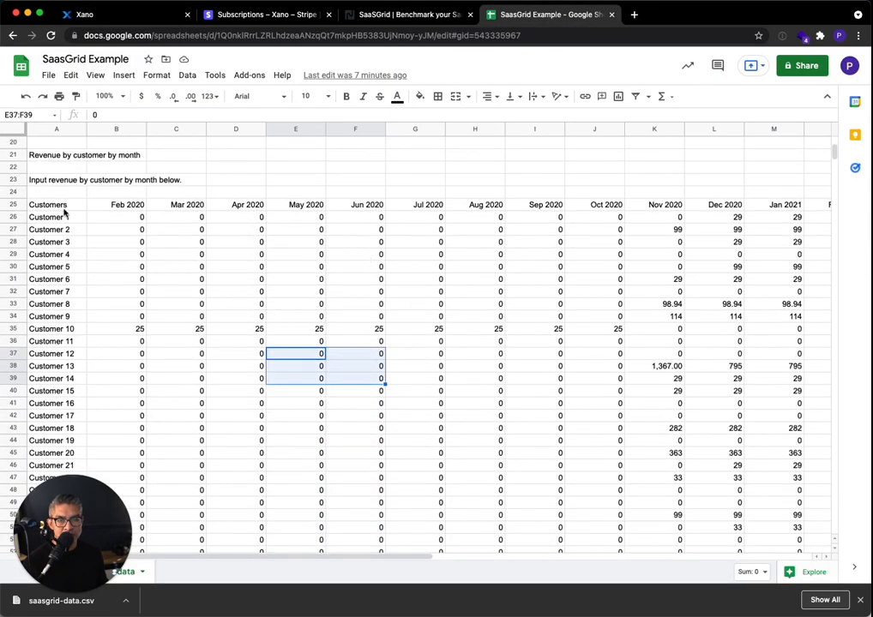
scroll("down", 3)
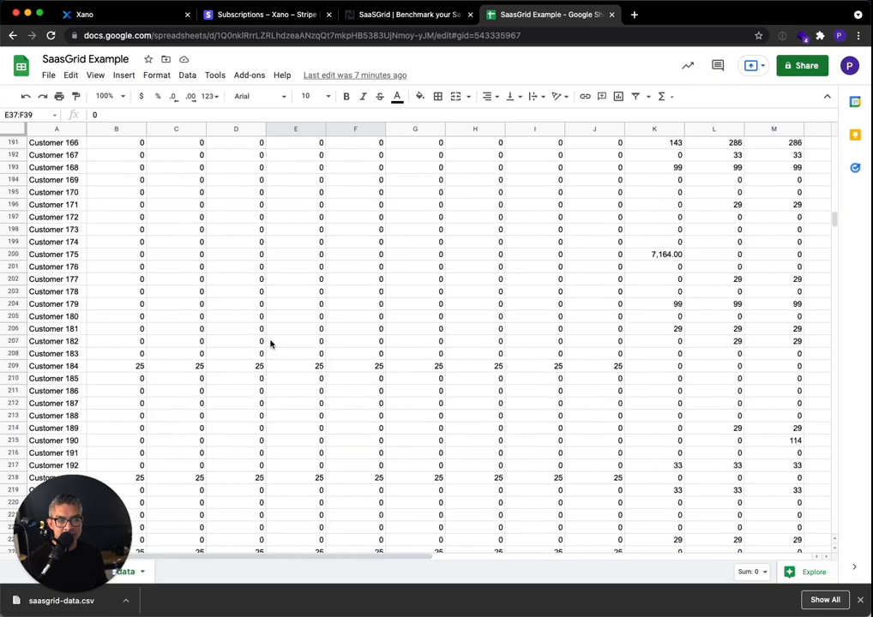
scroll("up", 3)
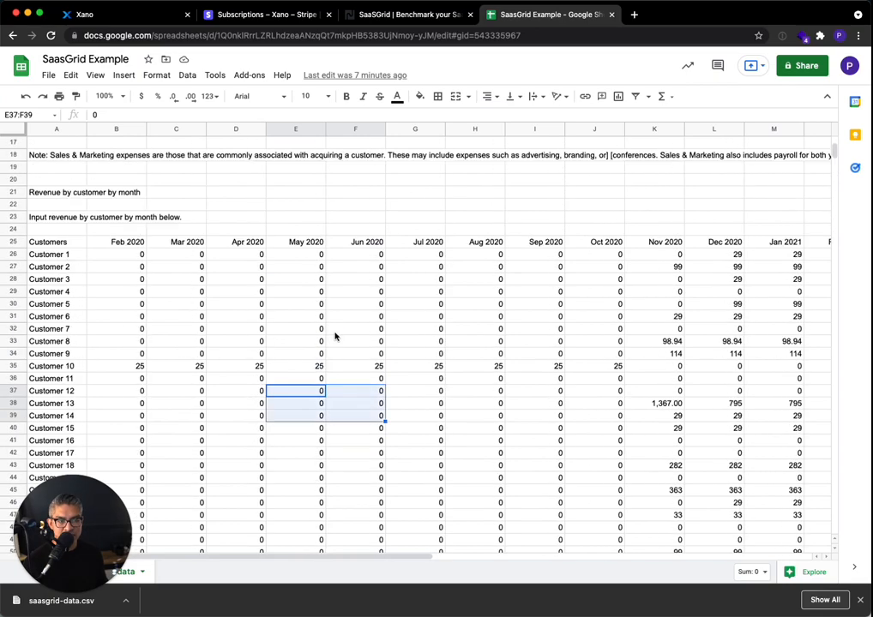
scroll("up", 3)
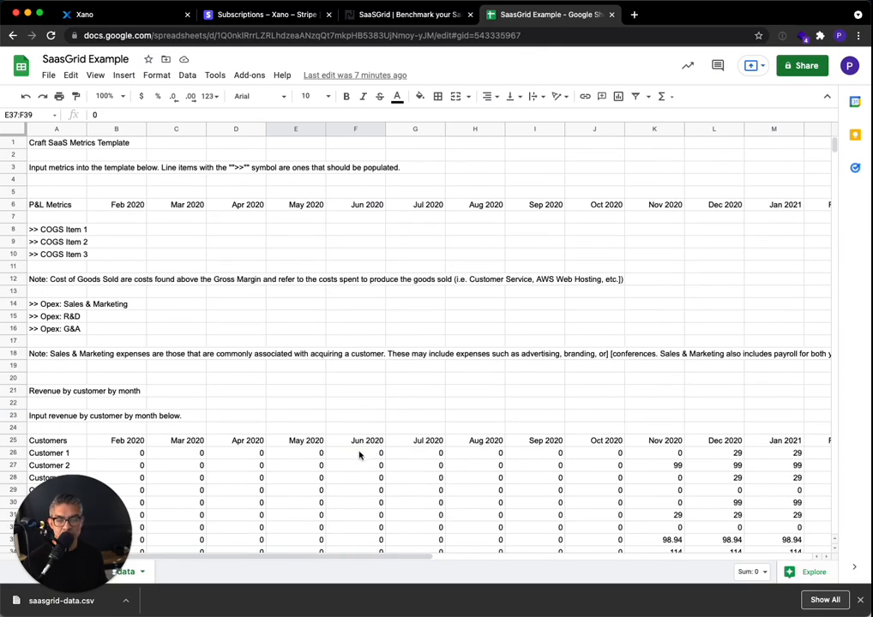
mouse_move(92, 260)
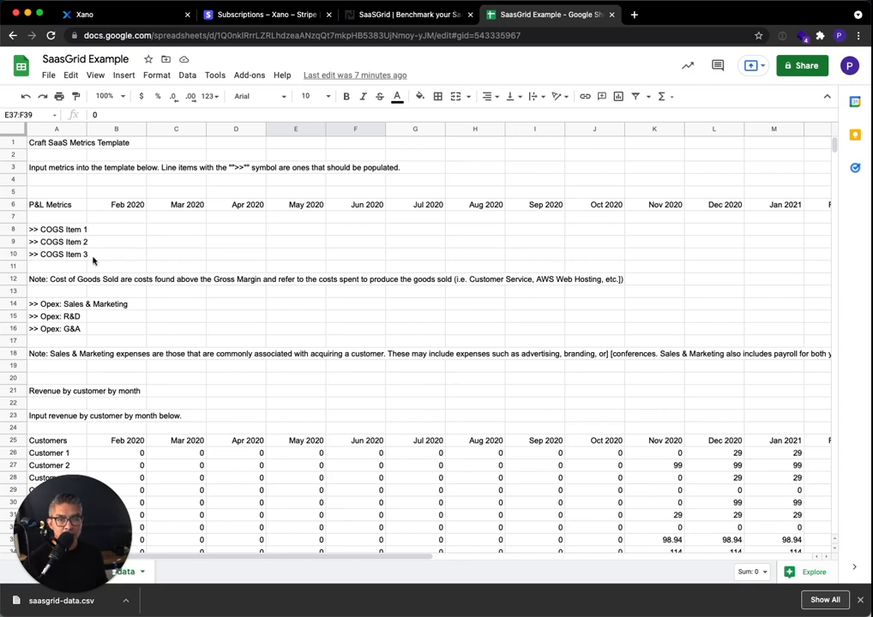
mouse_move(214, 273)
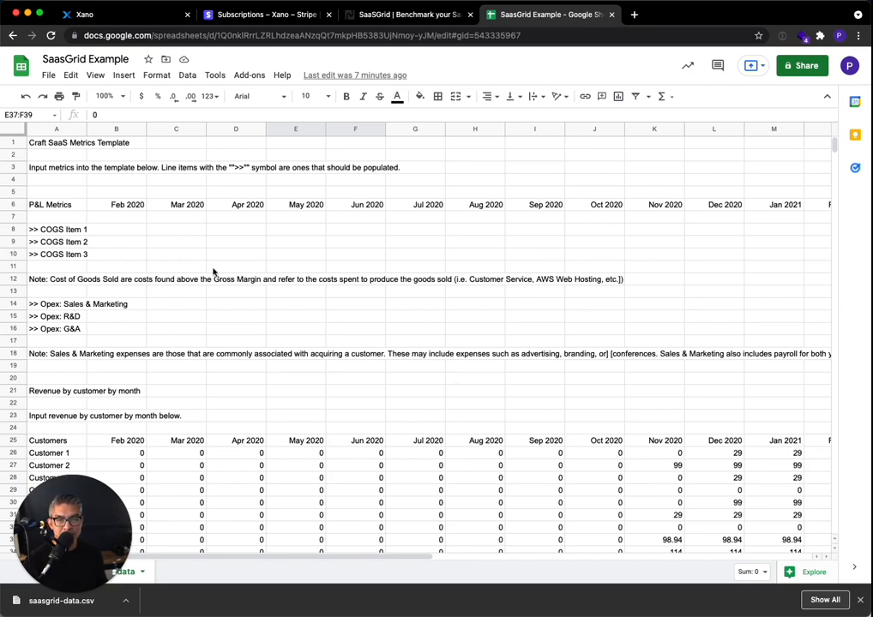
mouse_move(559, 223)
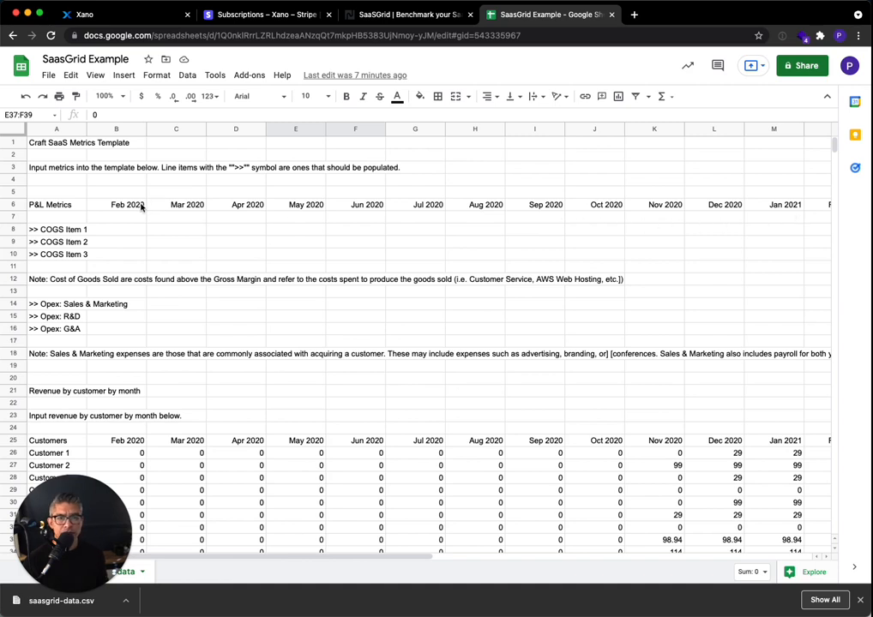
mouse_move(494, 240)
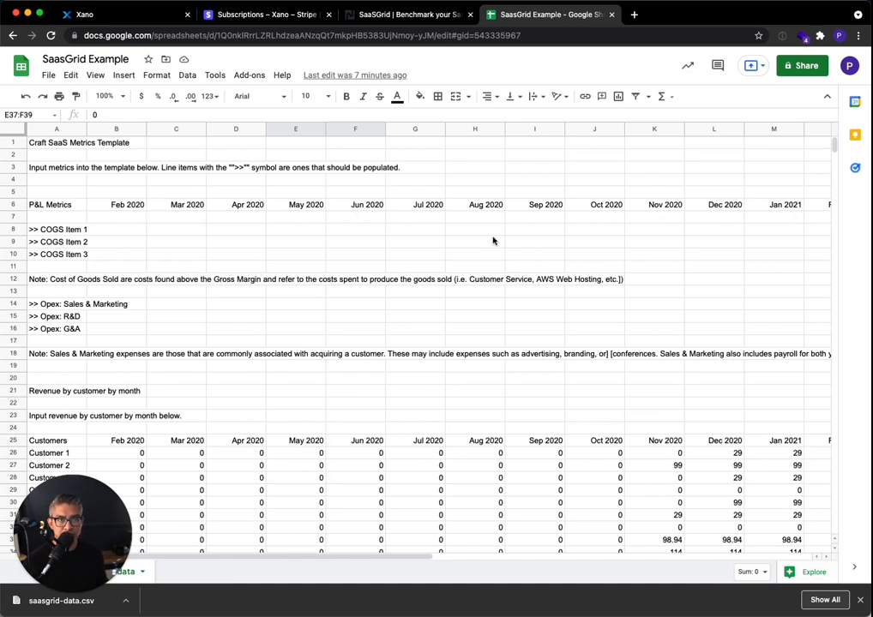
left_click(403, 13)
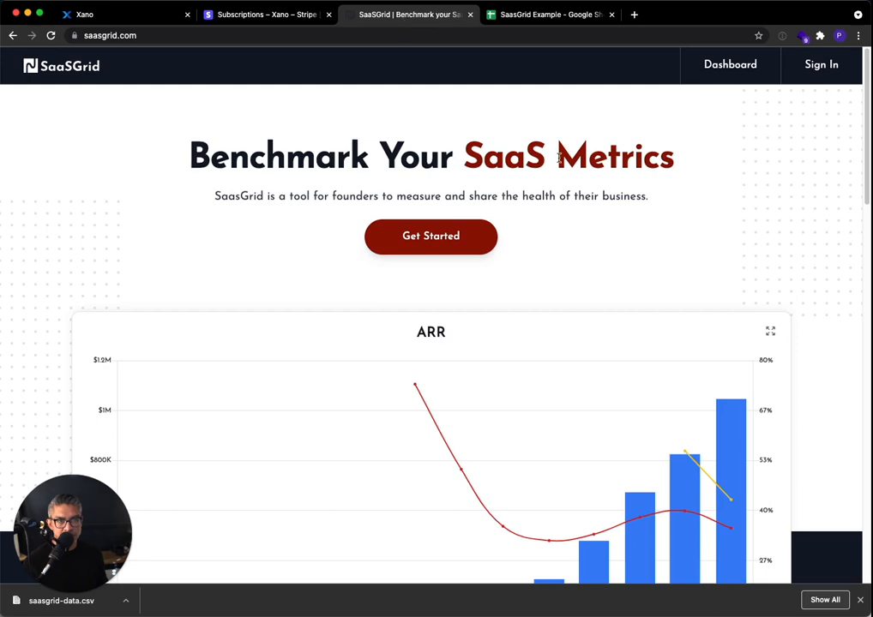
Upload saasgrid-data.csv from Downloads to the SaaSGrid dashboard, showing Acme Corp. with $275K ARR
left_click(730, 65)
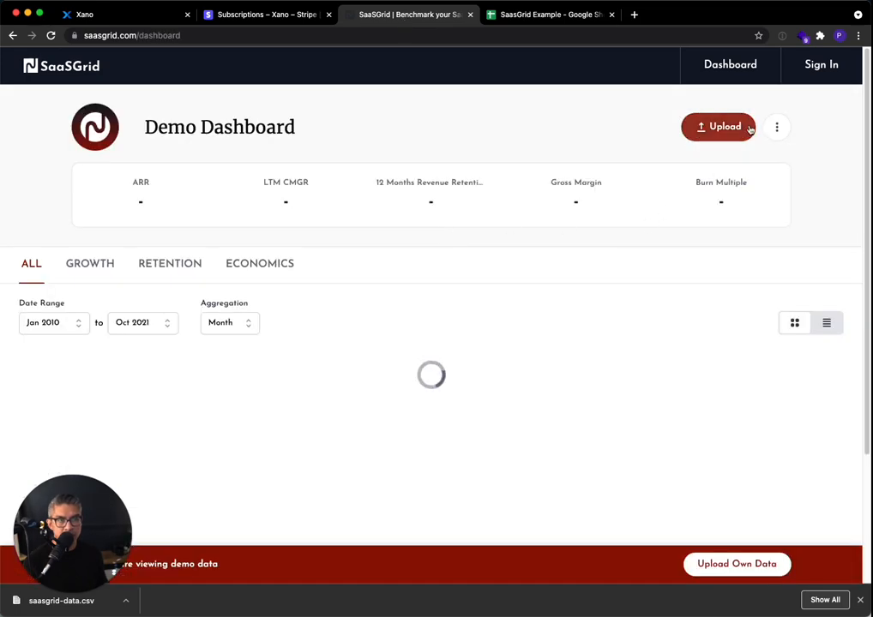
left_click(719, 127)
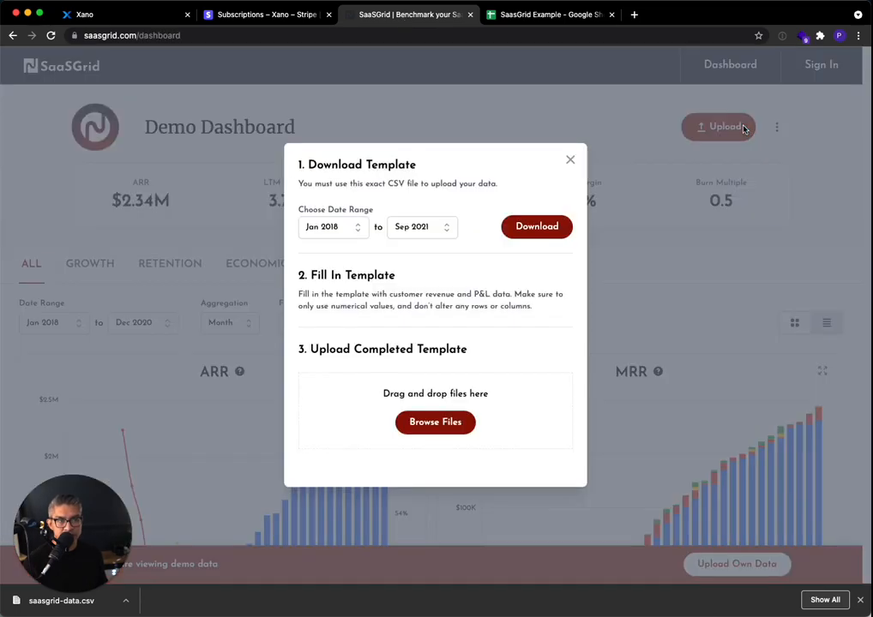
left_click(435, 422)
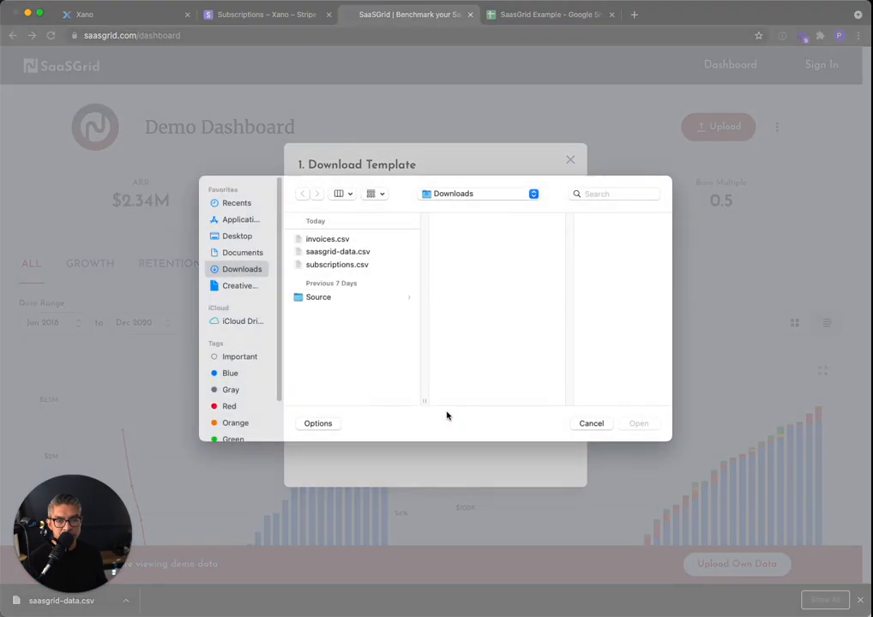
left_click(337, 250)
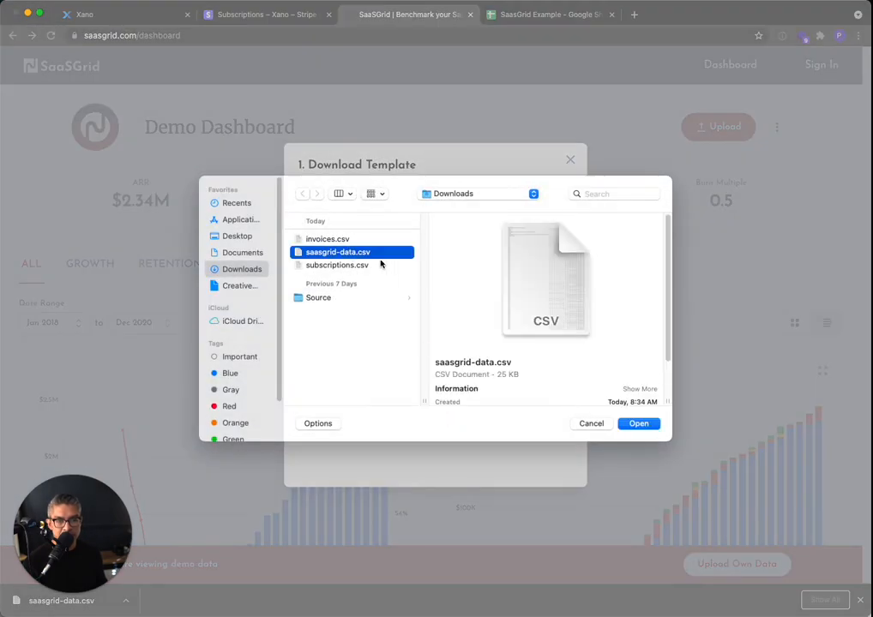
left_click(638, 424)
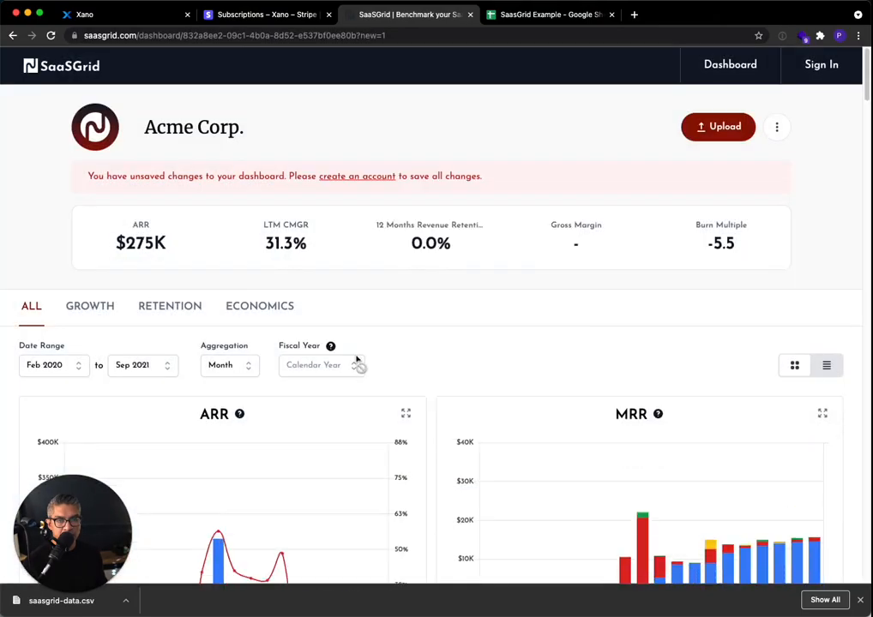
scroll("down", 3)
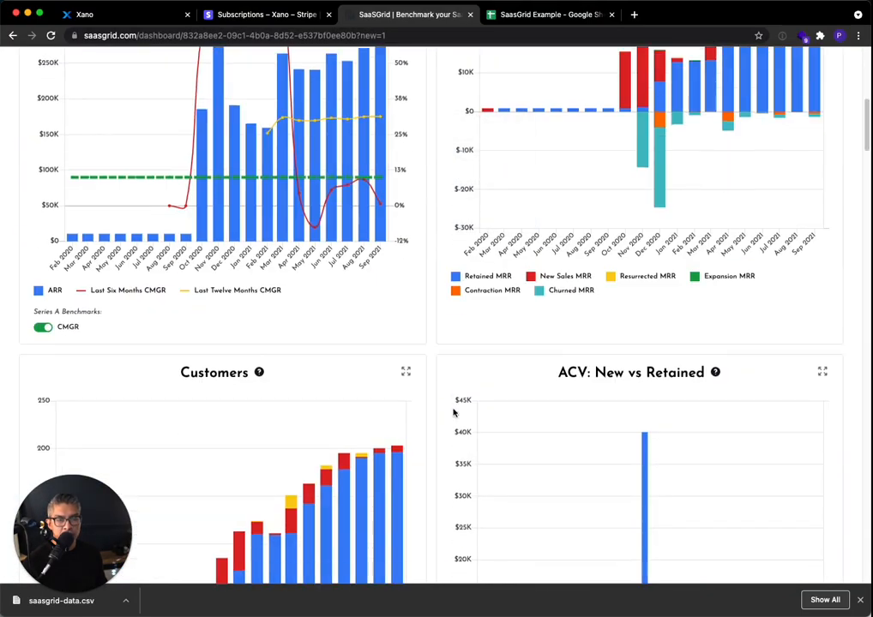
scroll("down", 3)
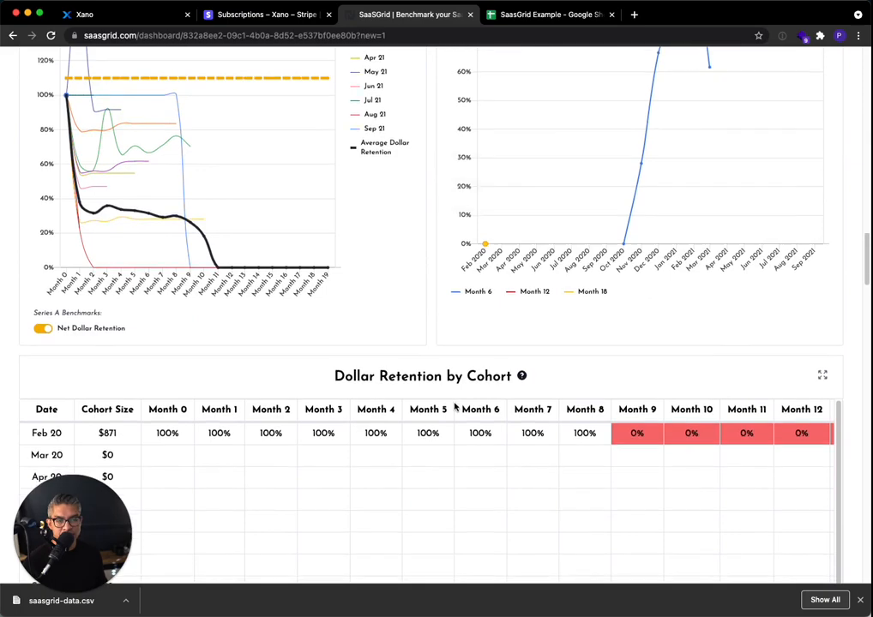
scroll("down", 3)
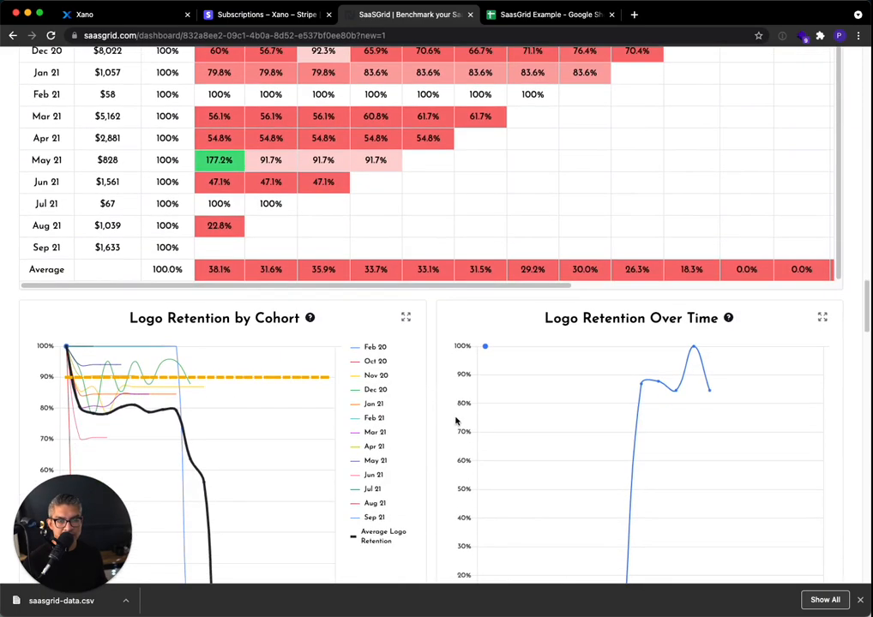
scroll("up", 3)
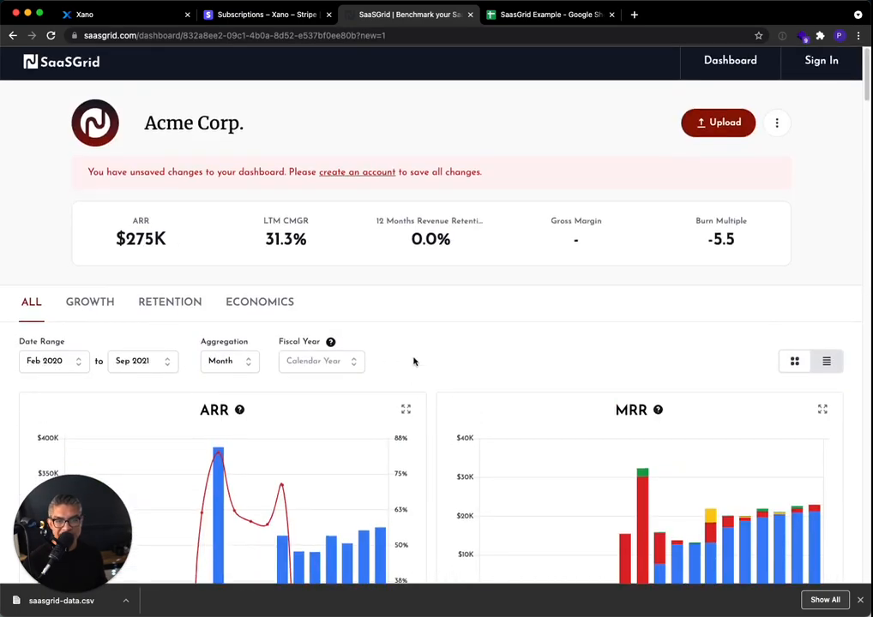
mouse_move(435, 367)
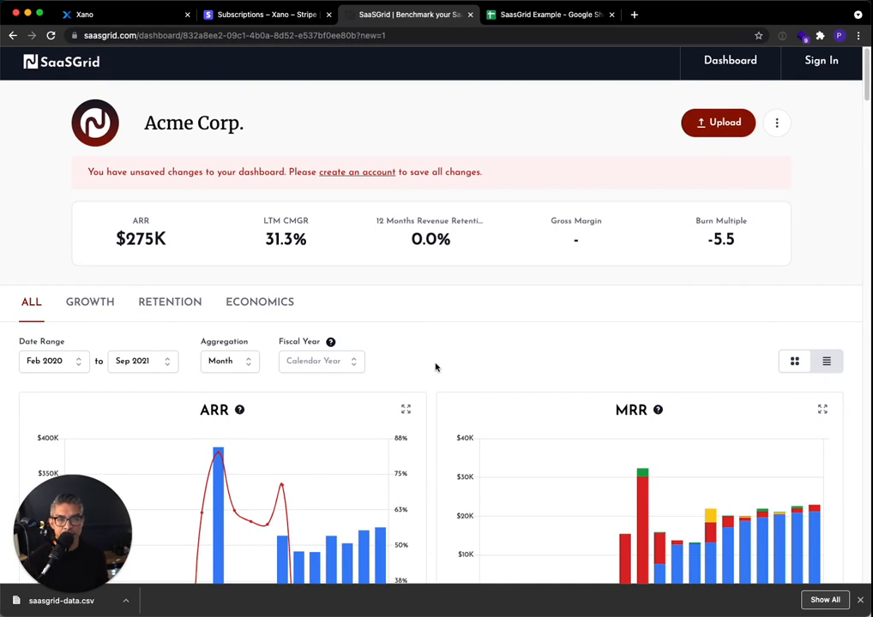